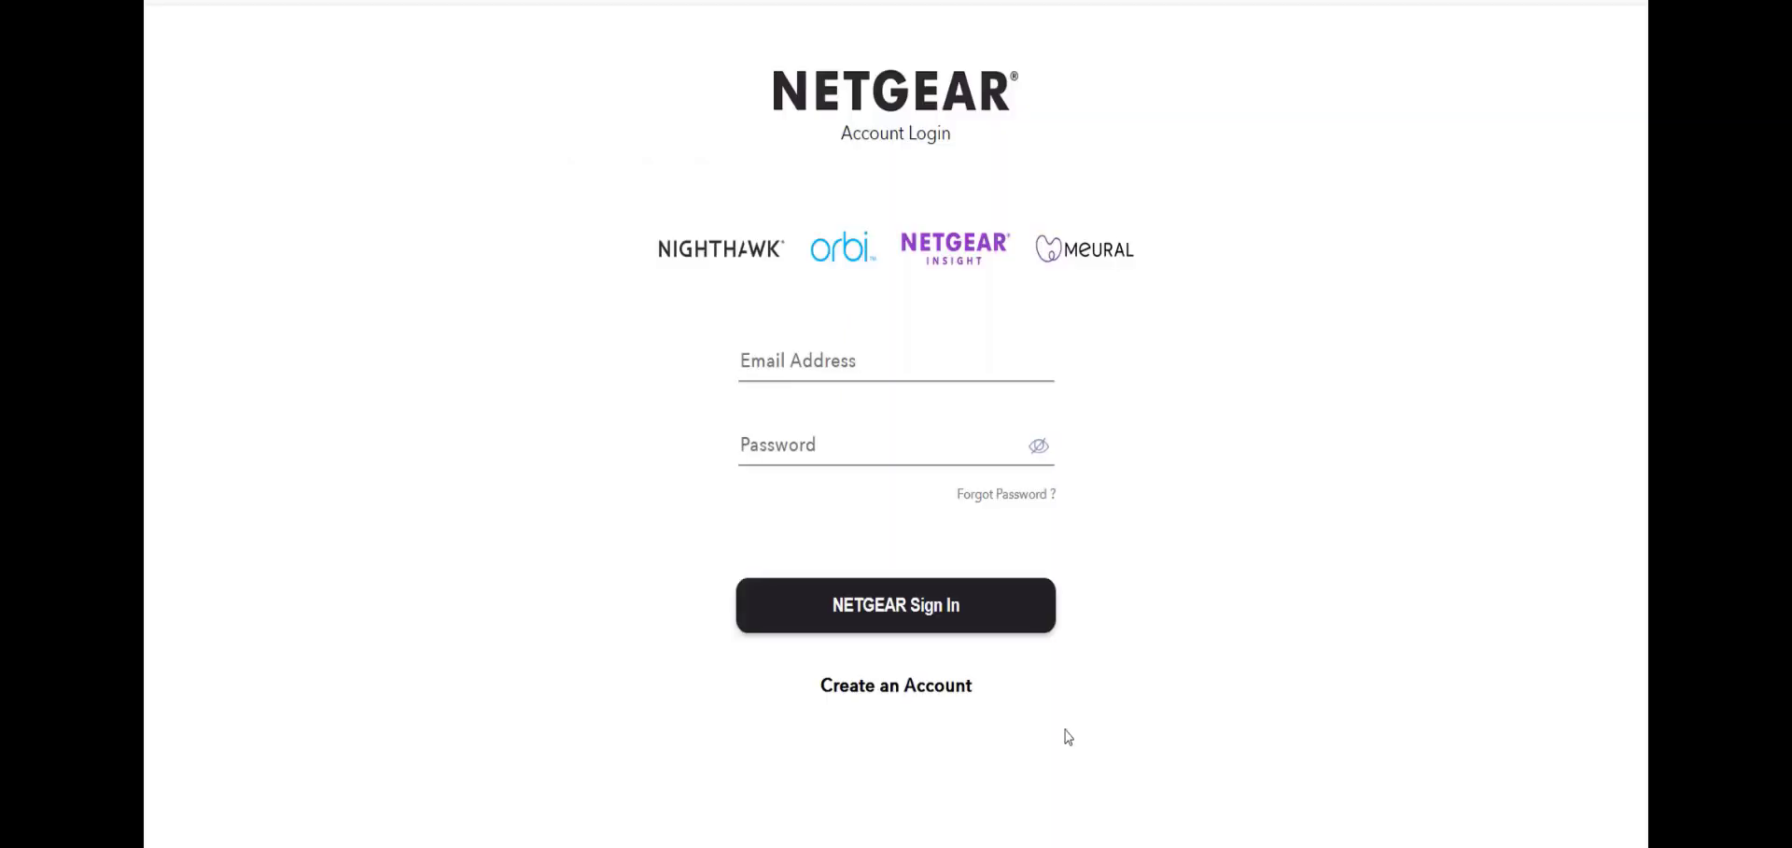
pyautogui.moveTo(1003, 607)
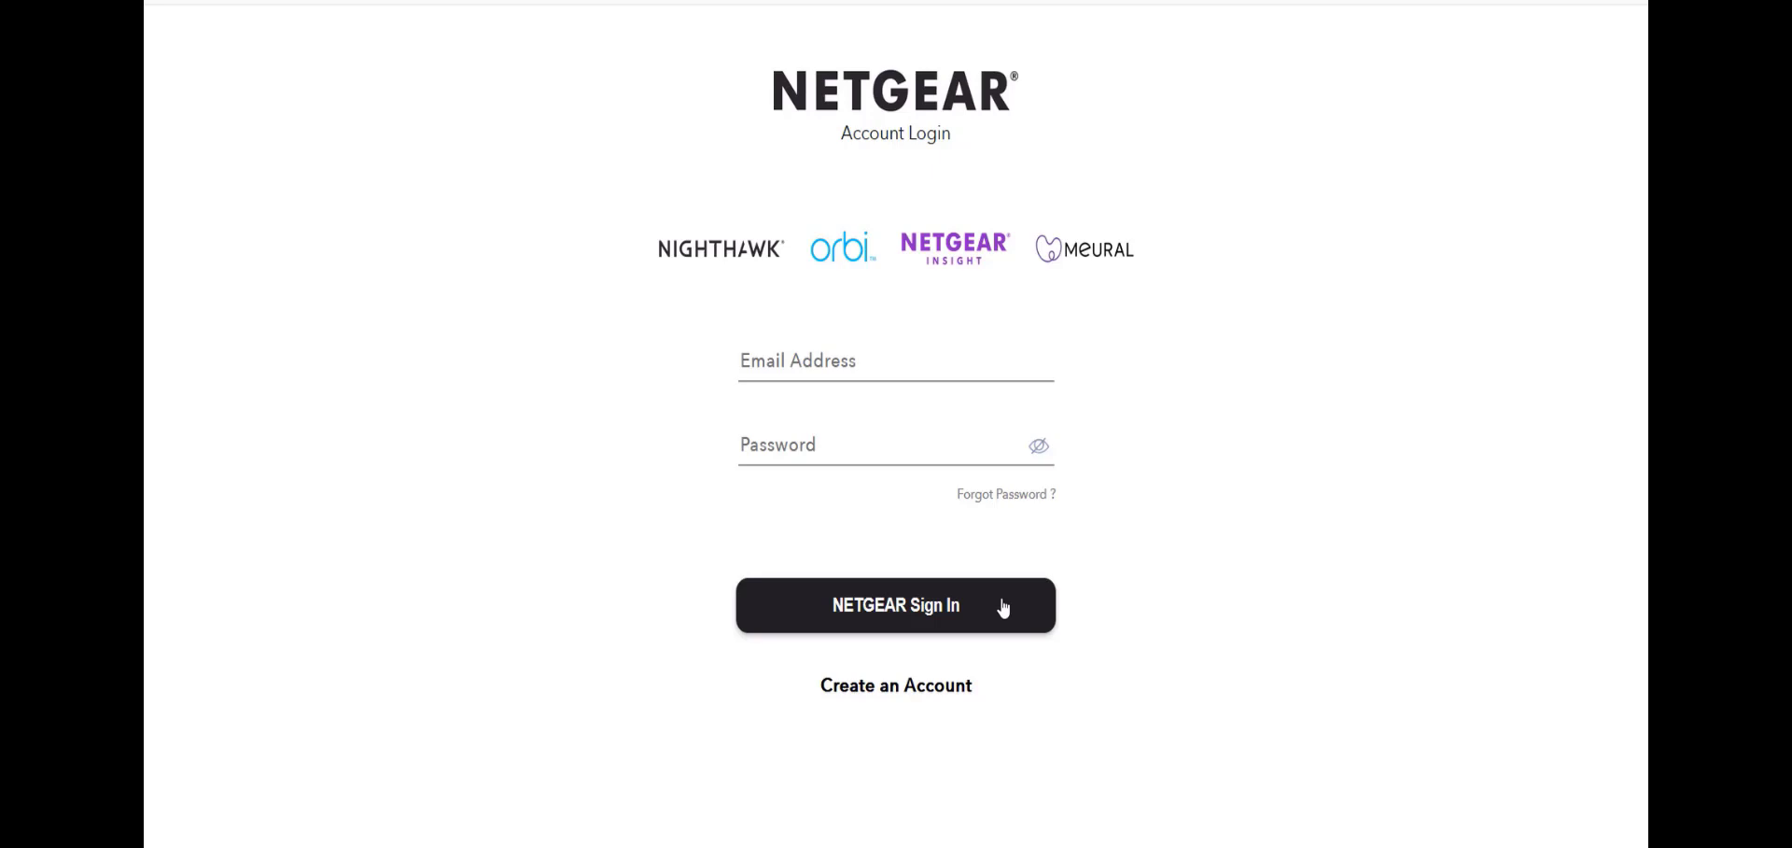
pyautogui.moveTo(1041, 605)
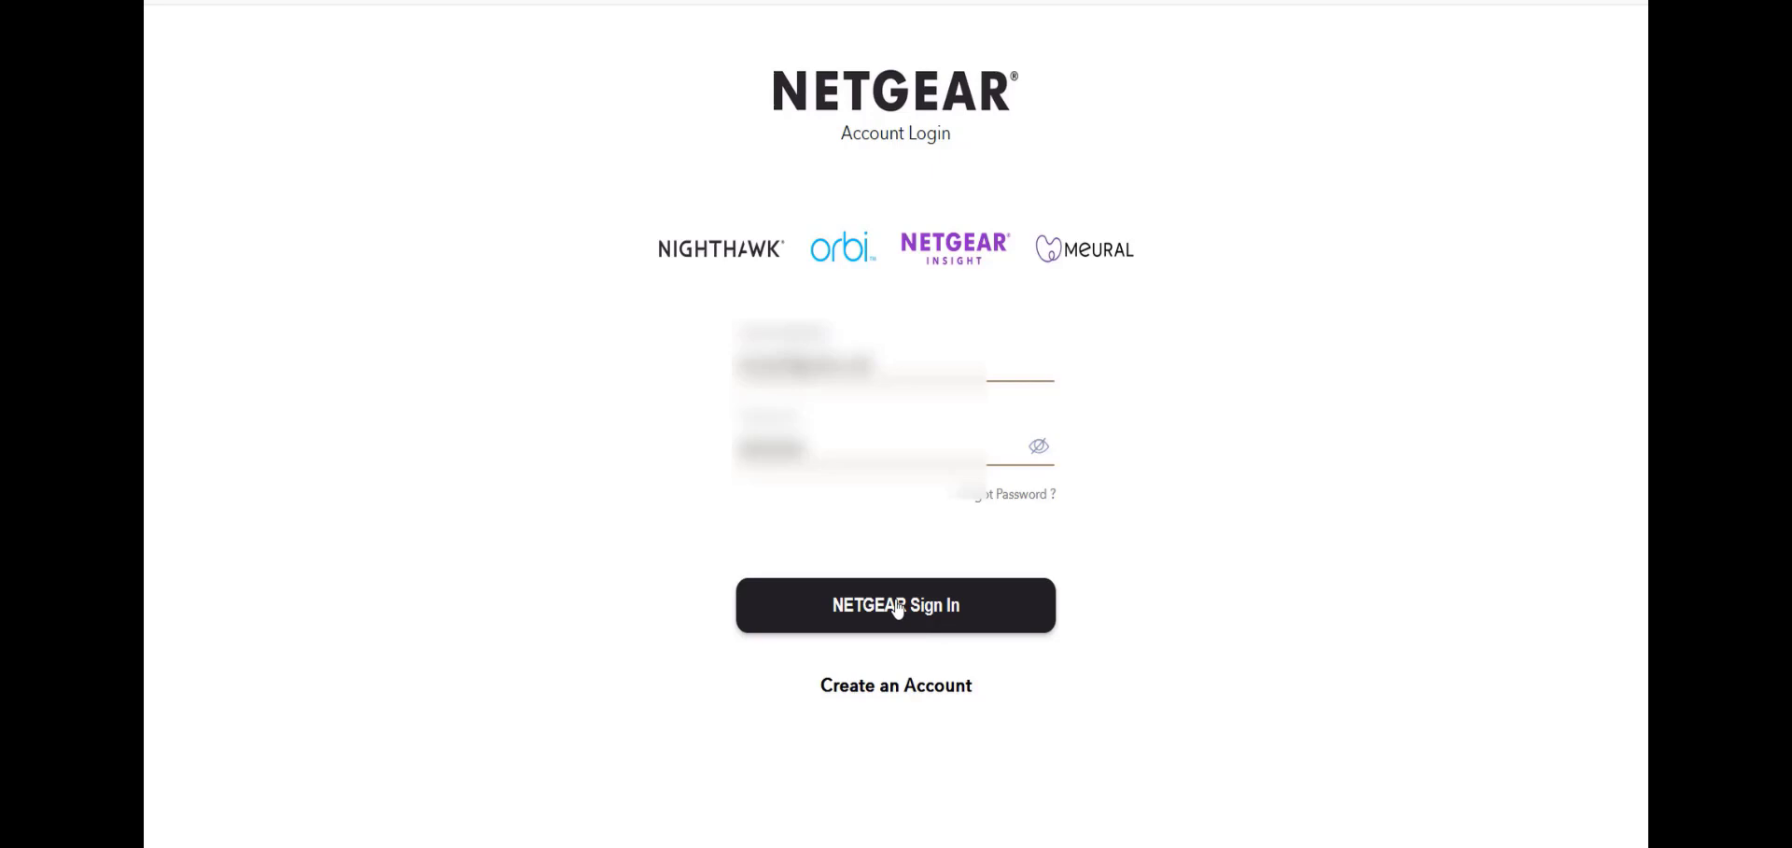
# Sign in to NETGEAR Insight with the entered email and password
pyautogui.click(894, 605)
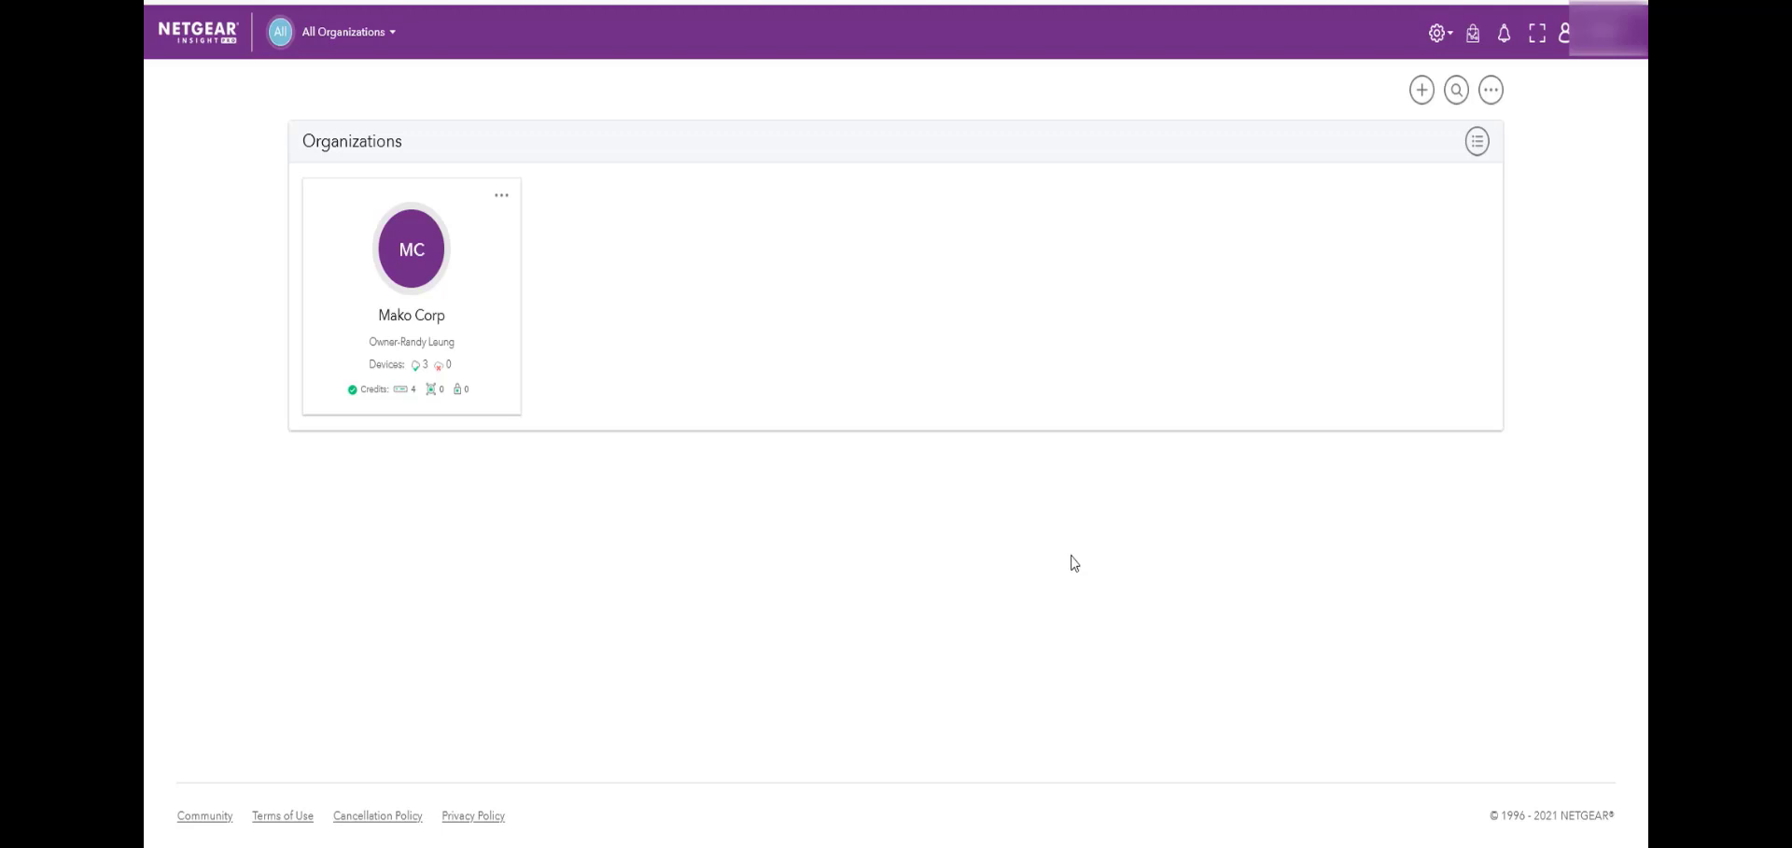
pyautogui.moveTo(993, 560)
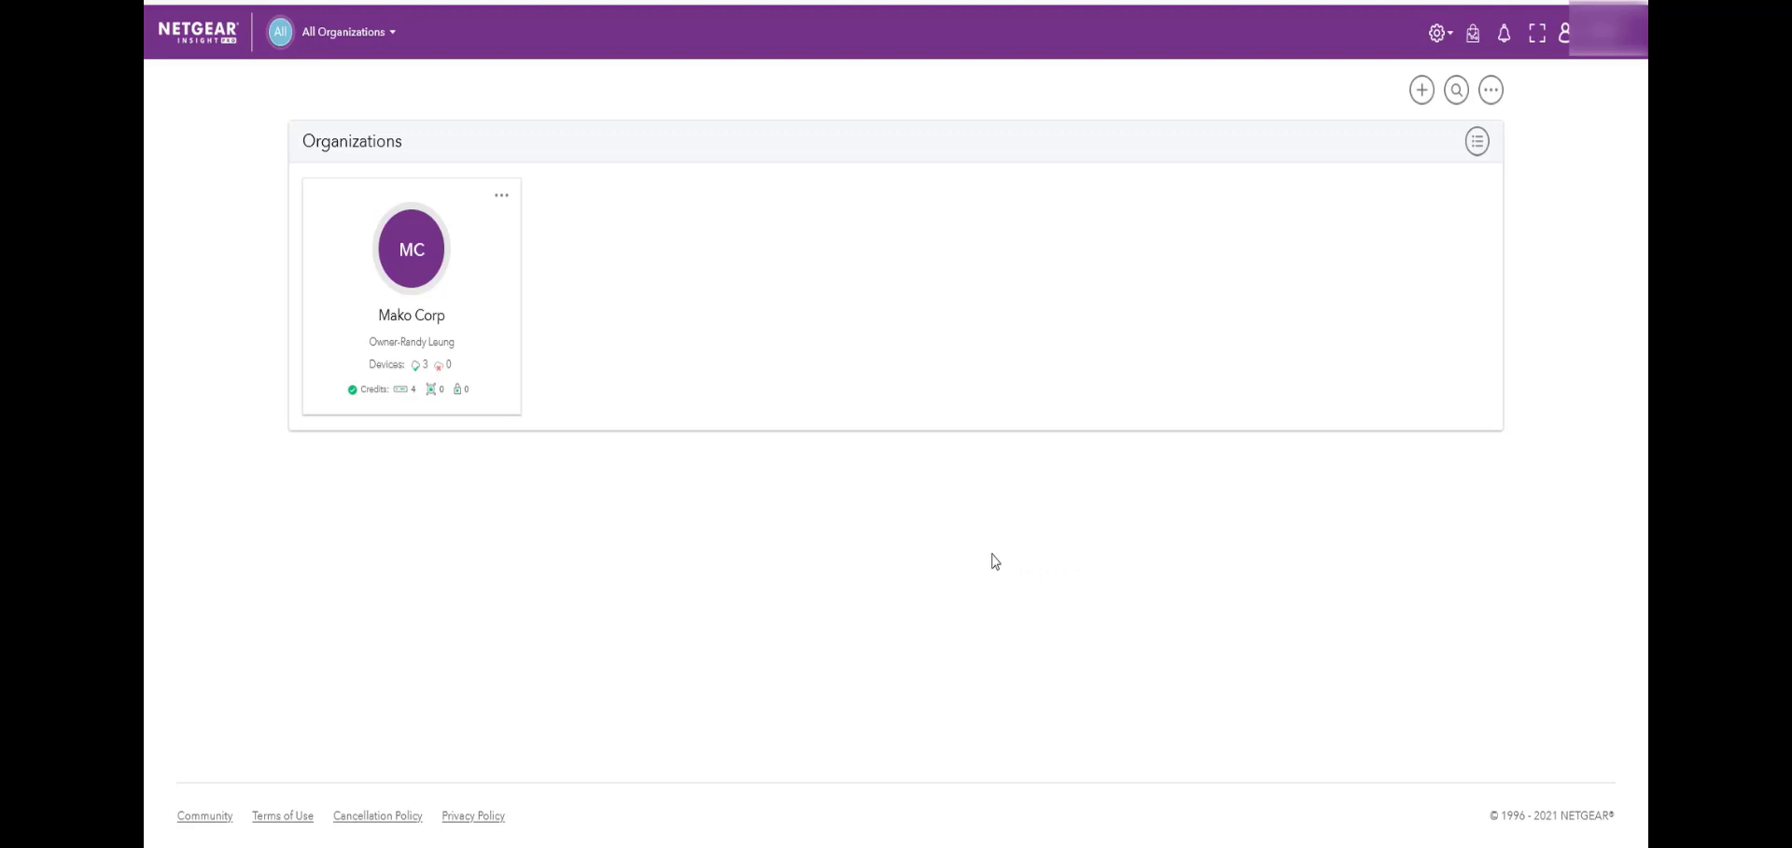
pyautogui.moveTo(411, 306)
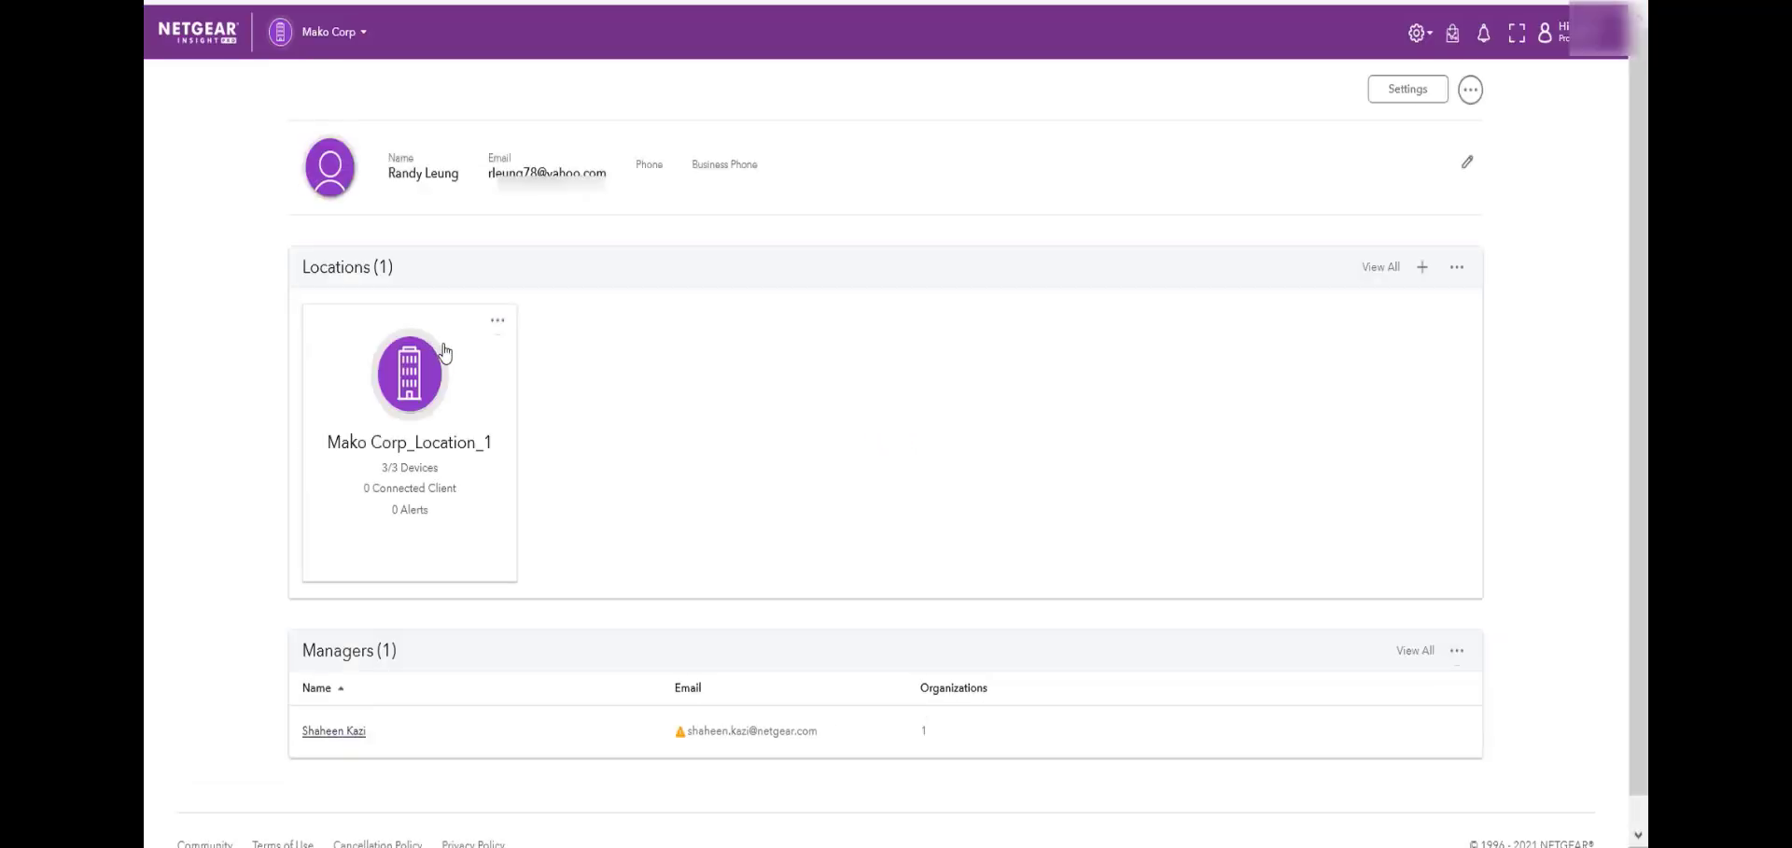
pyautogui.moveTo(663, 418)
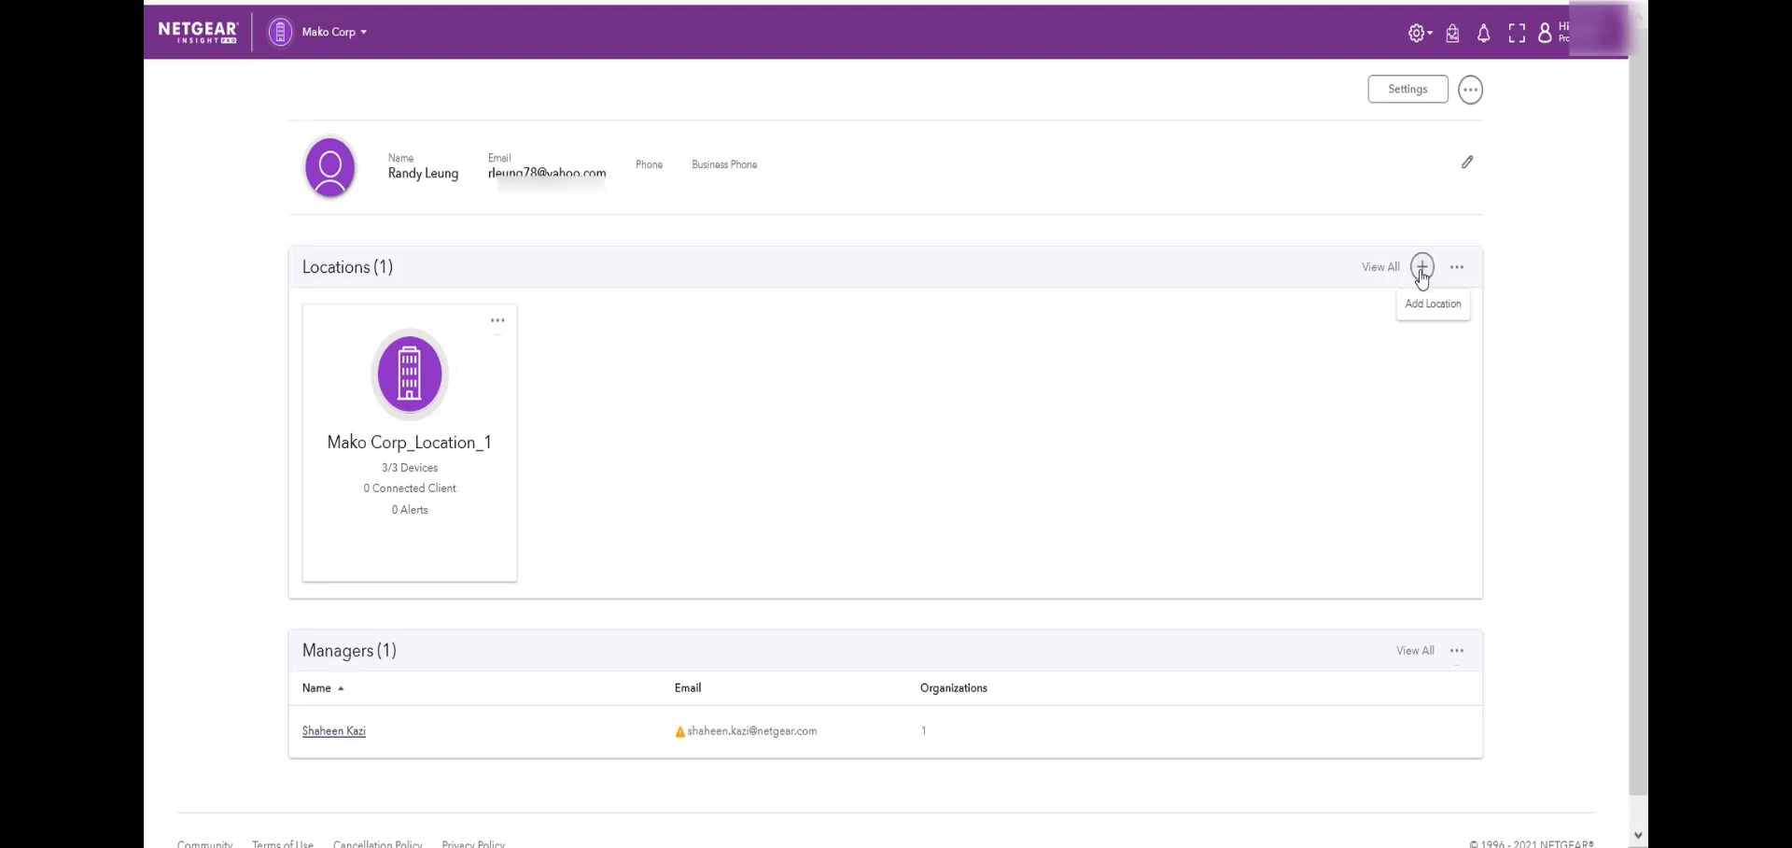
# Add a single location named Mako MHS under Mako Corp with an admin password, and save it
pyautogui.click(1423, 267)
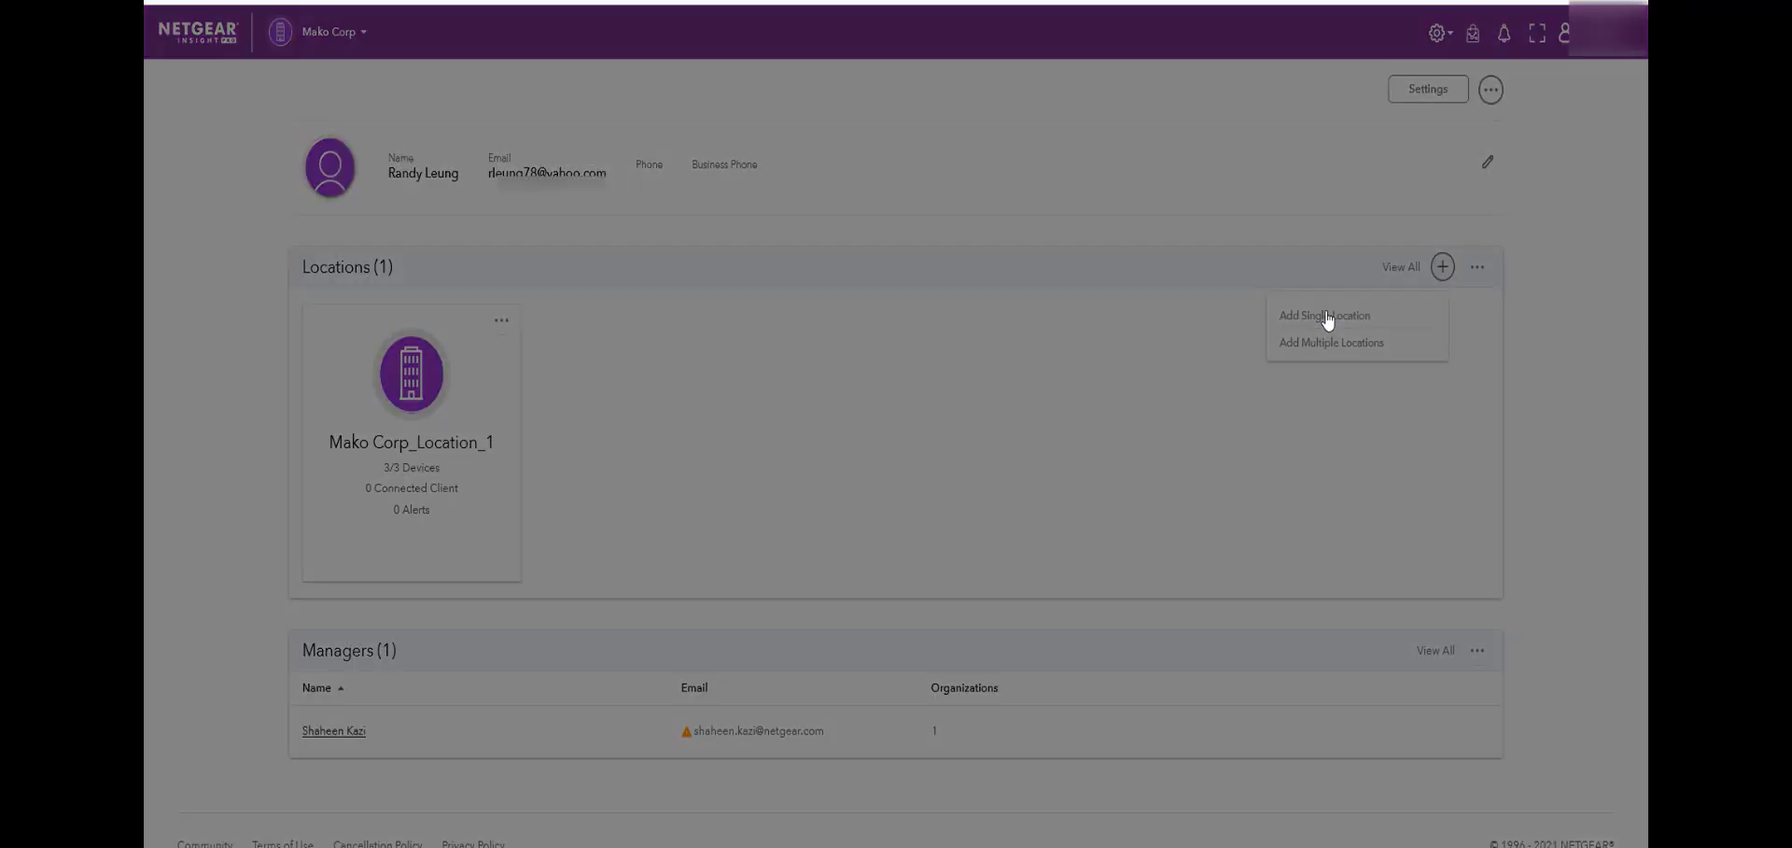
pyautogui.click(1322, 314)
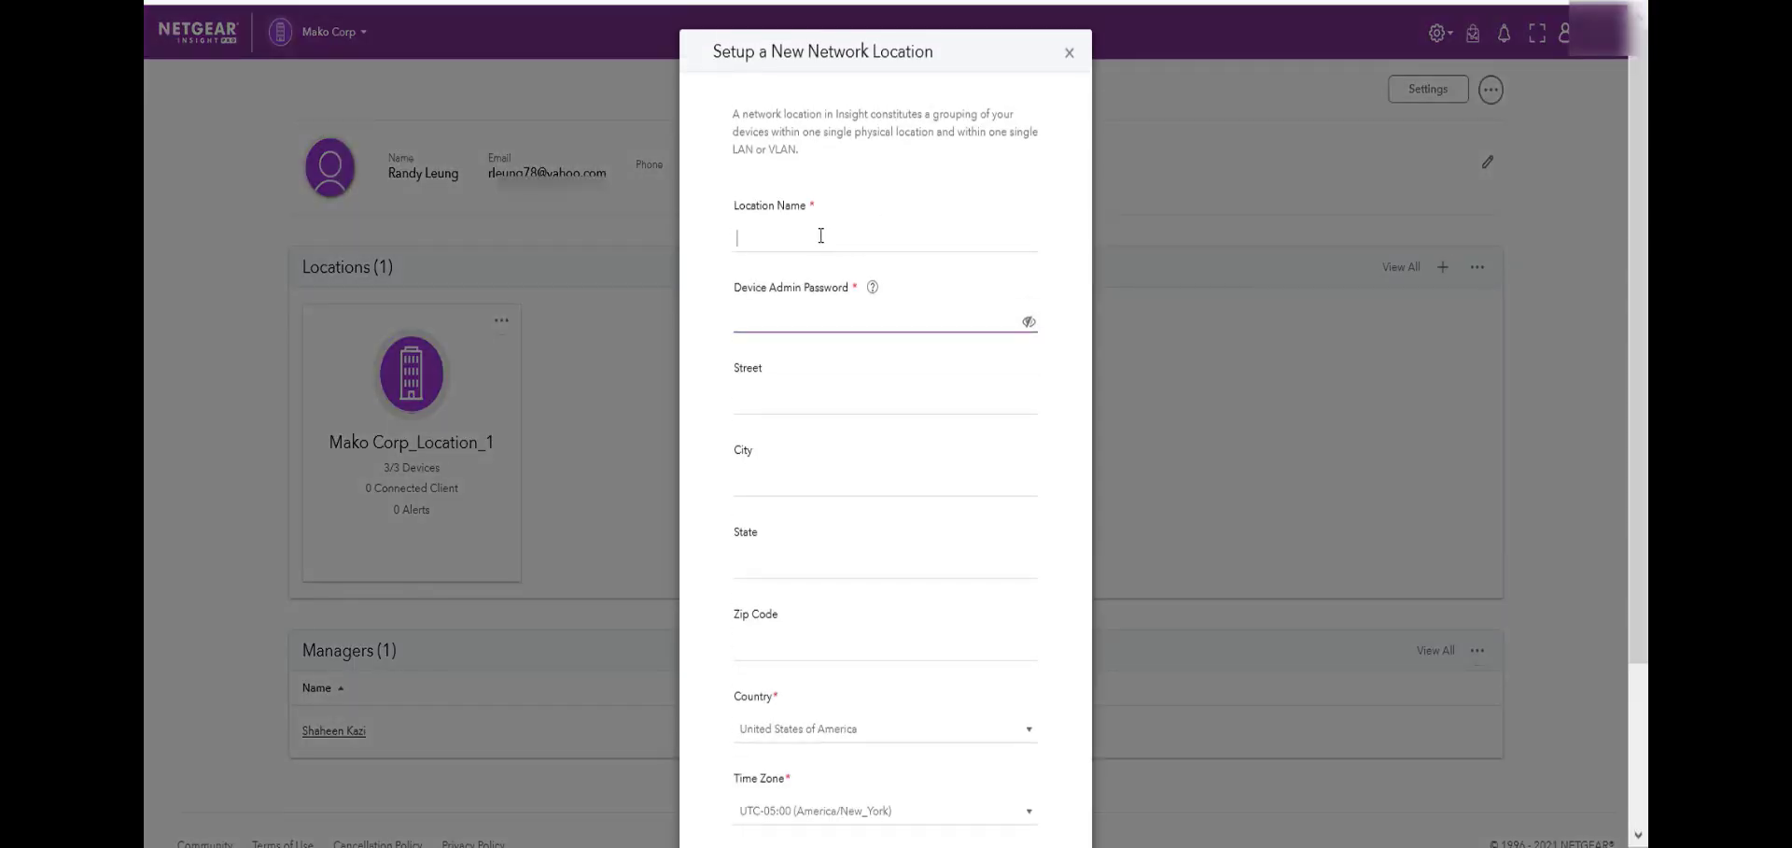
pyautogui.moveTo(845, 189)
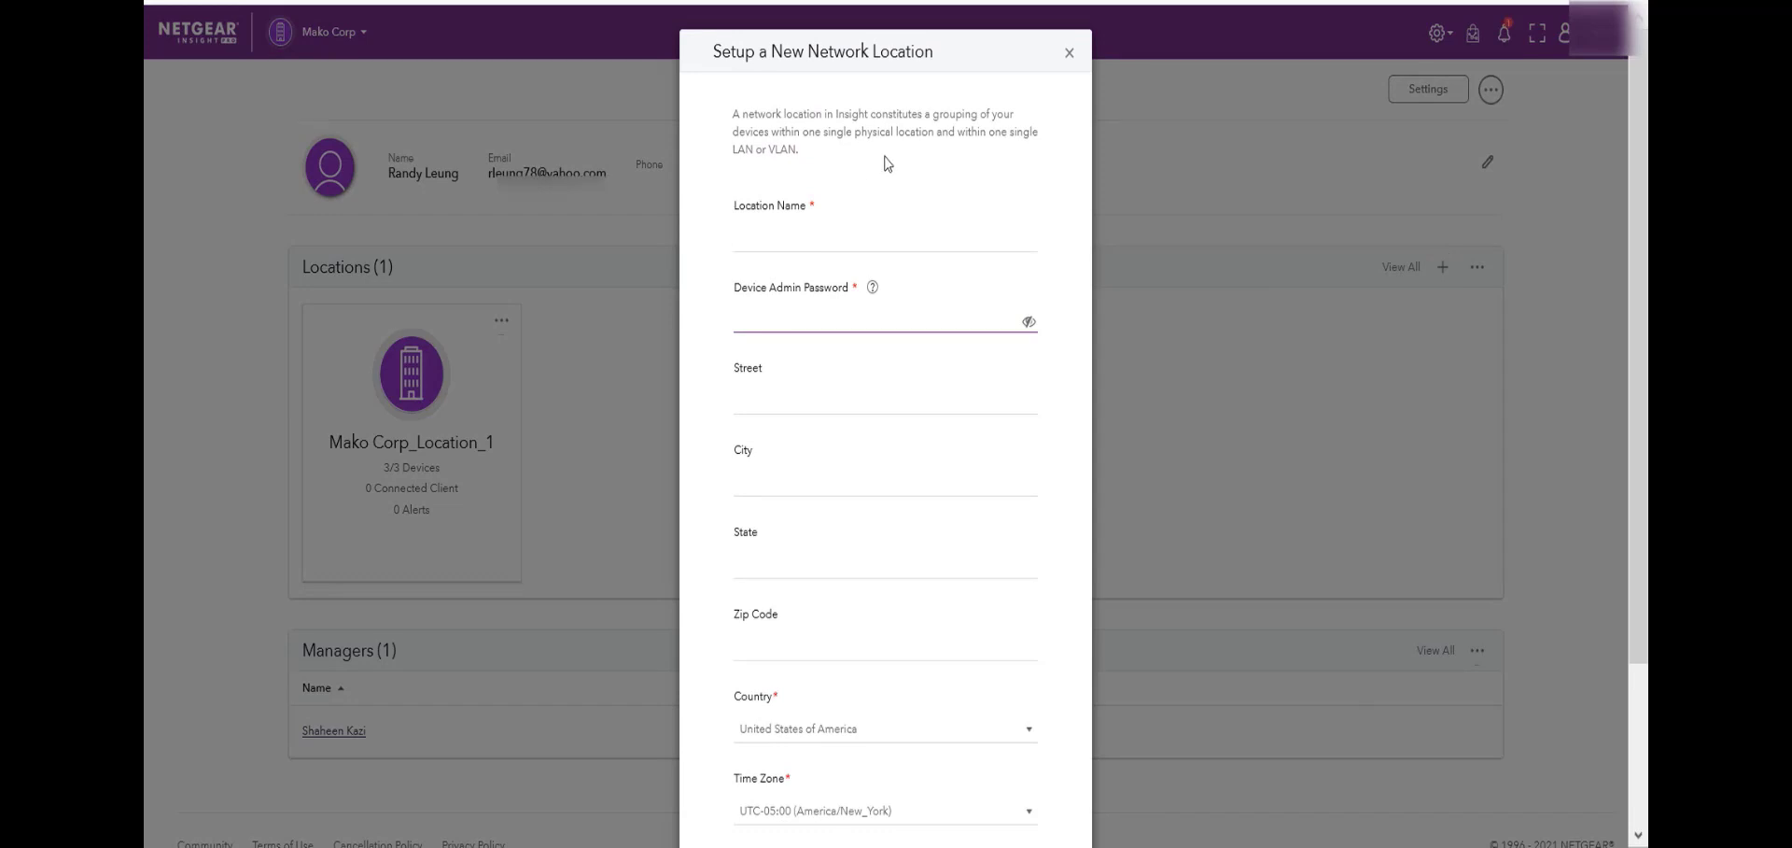
pyautogui.write('Ma')
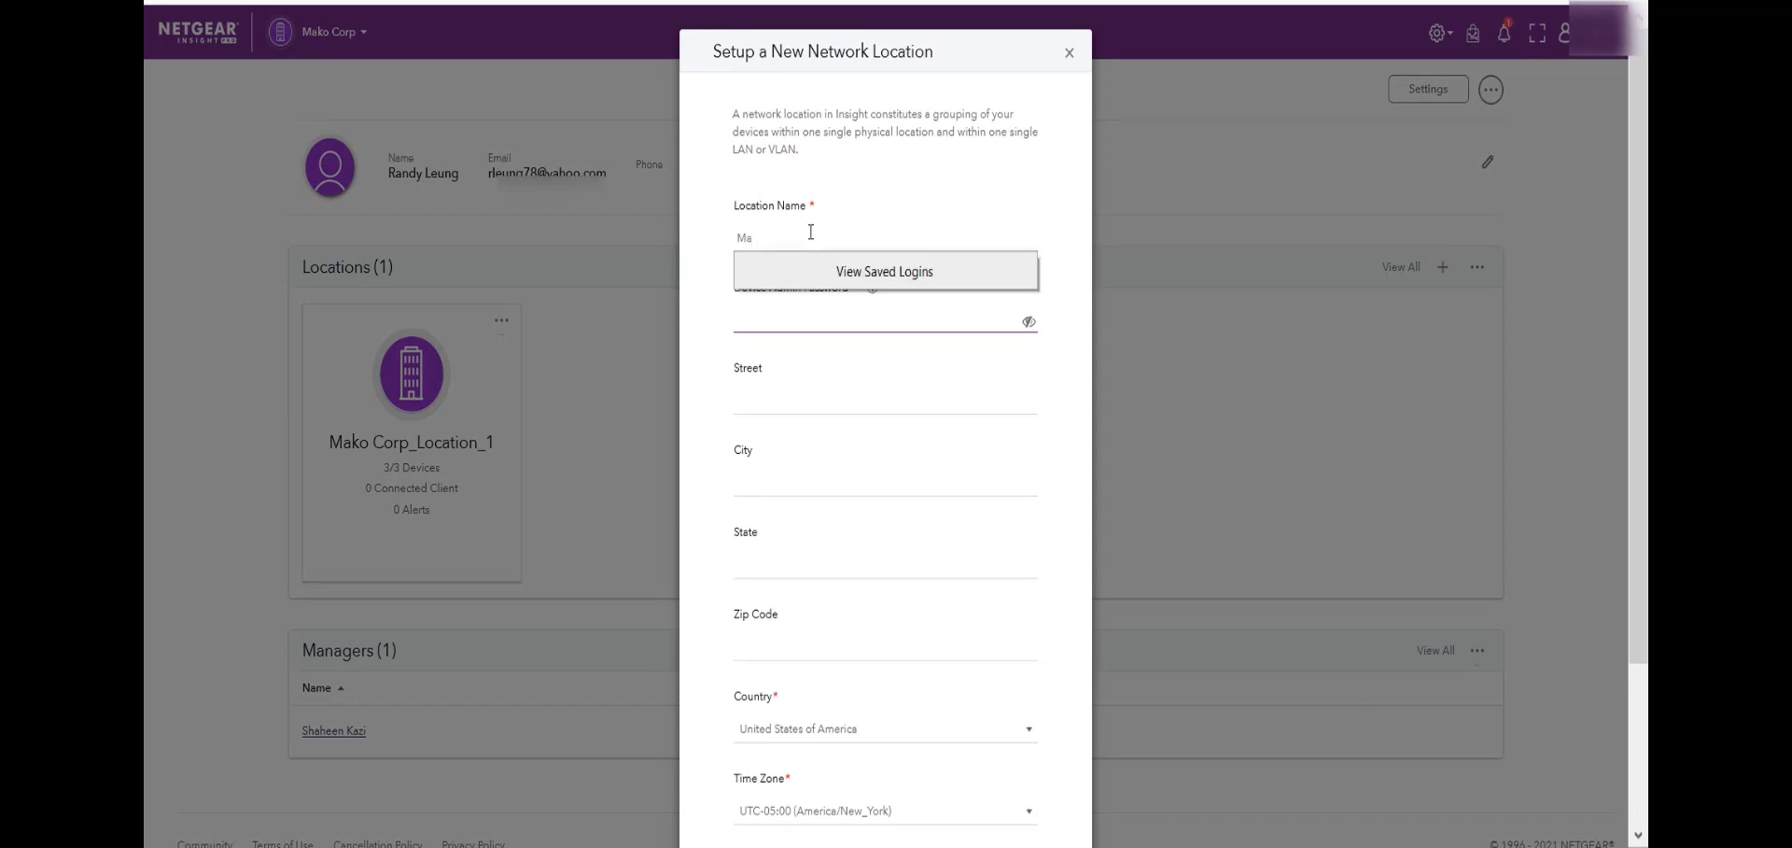
pyautogui.write('ko MHS')
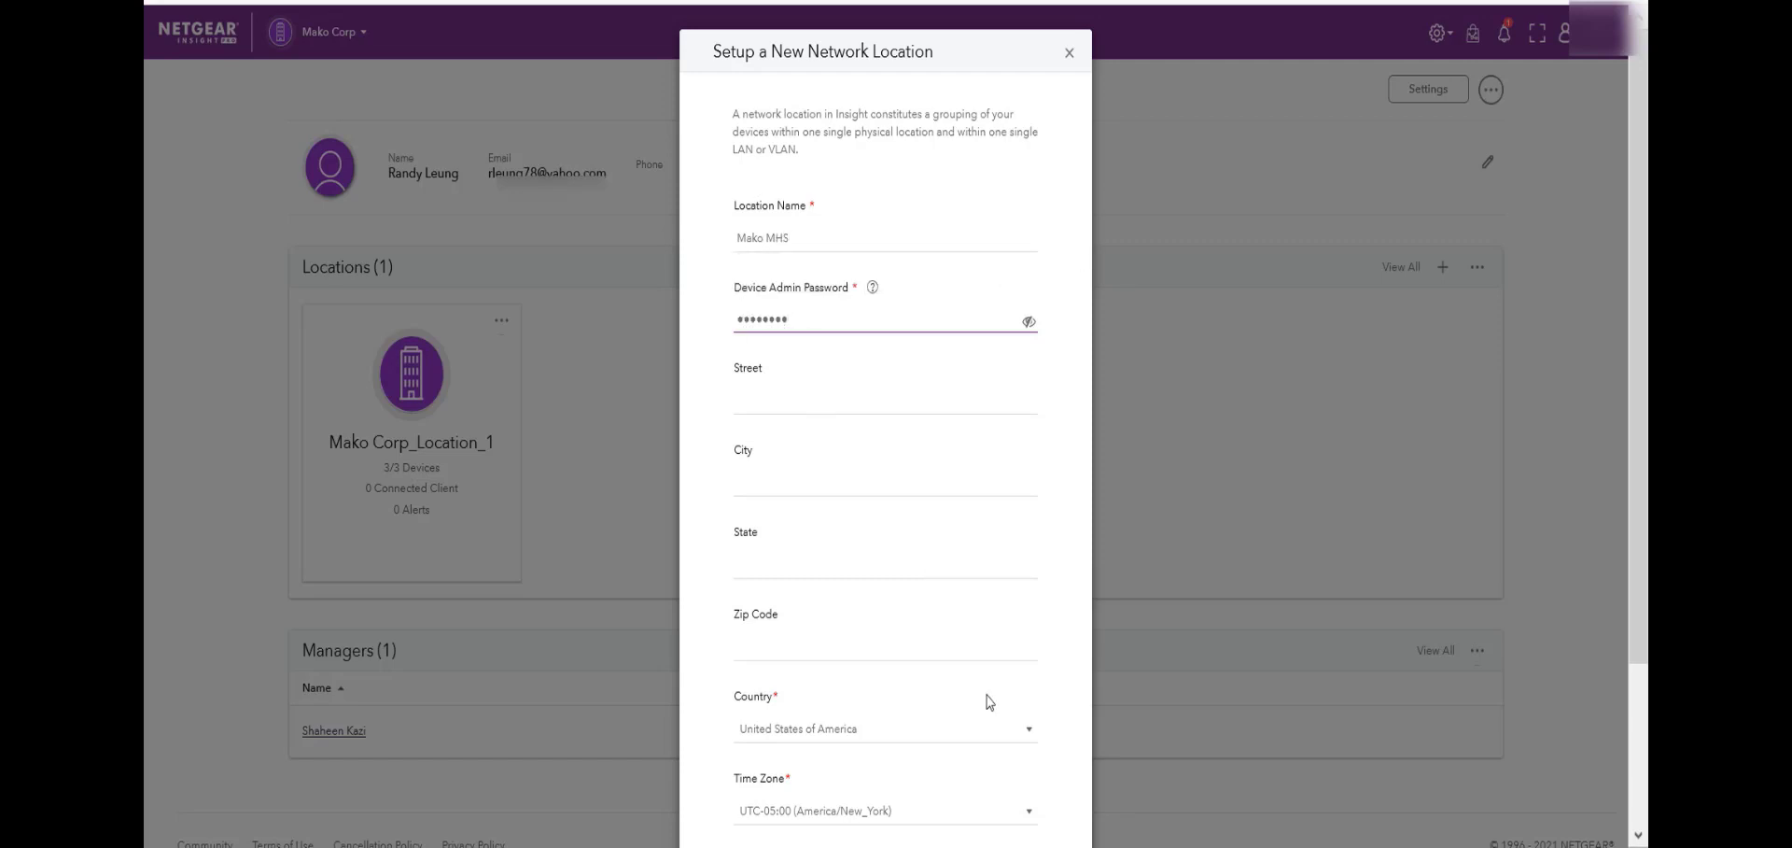
pyautogui.scroll(-3)
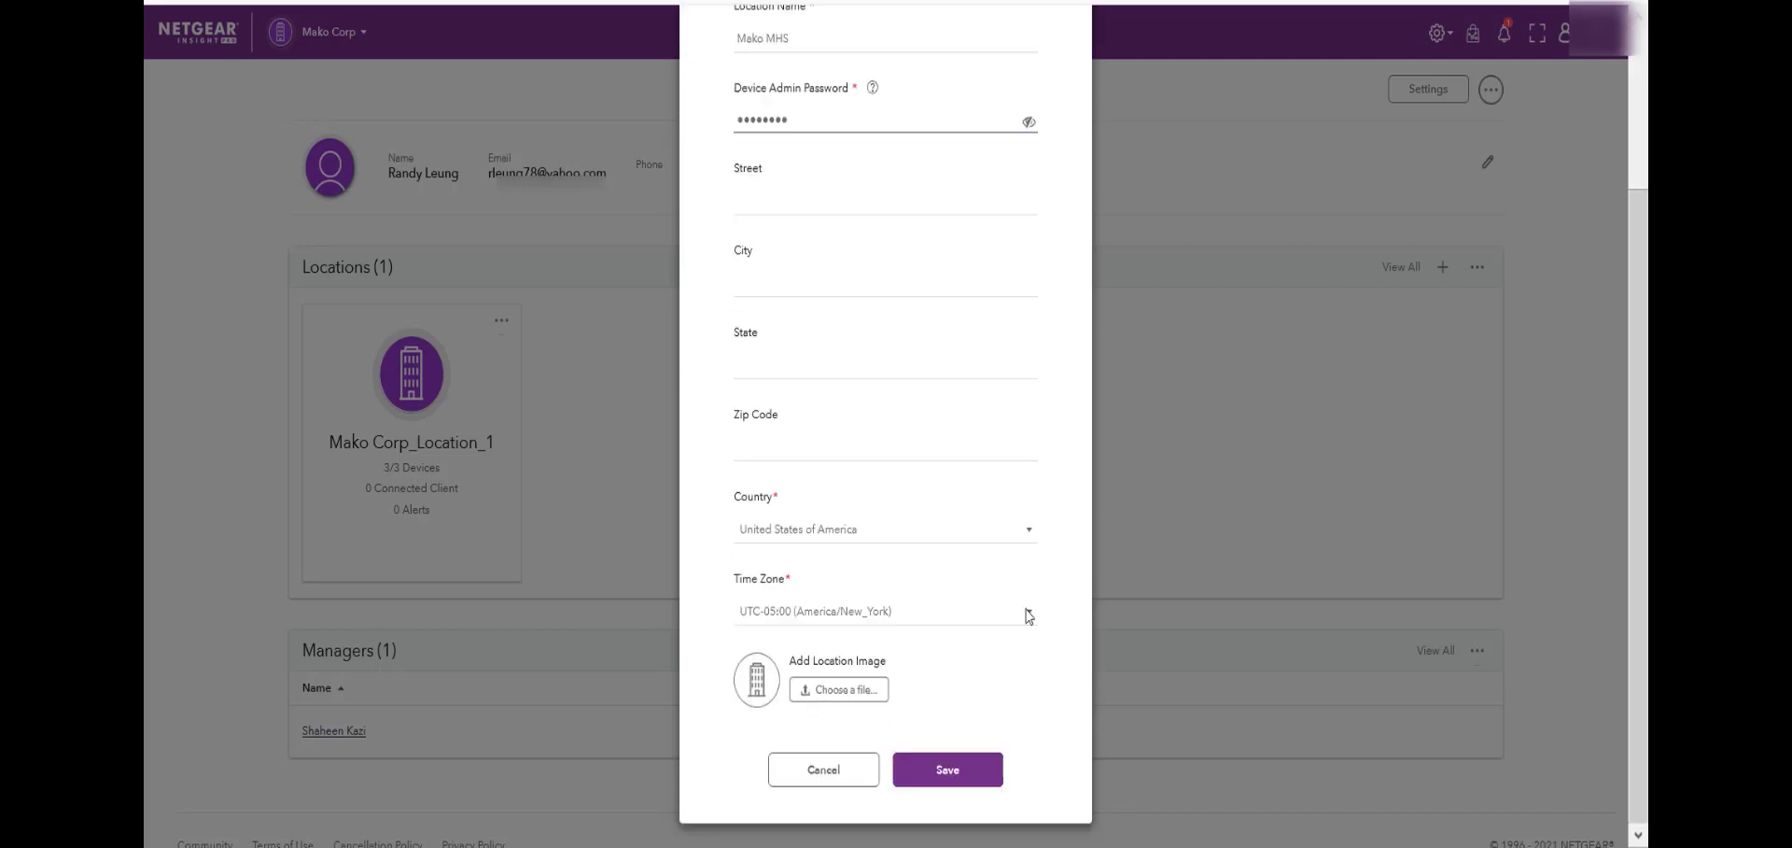
pyautogui.click(947, 769)
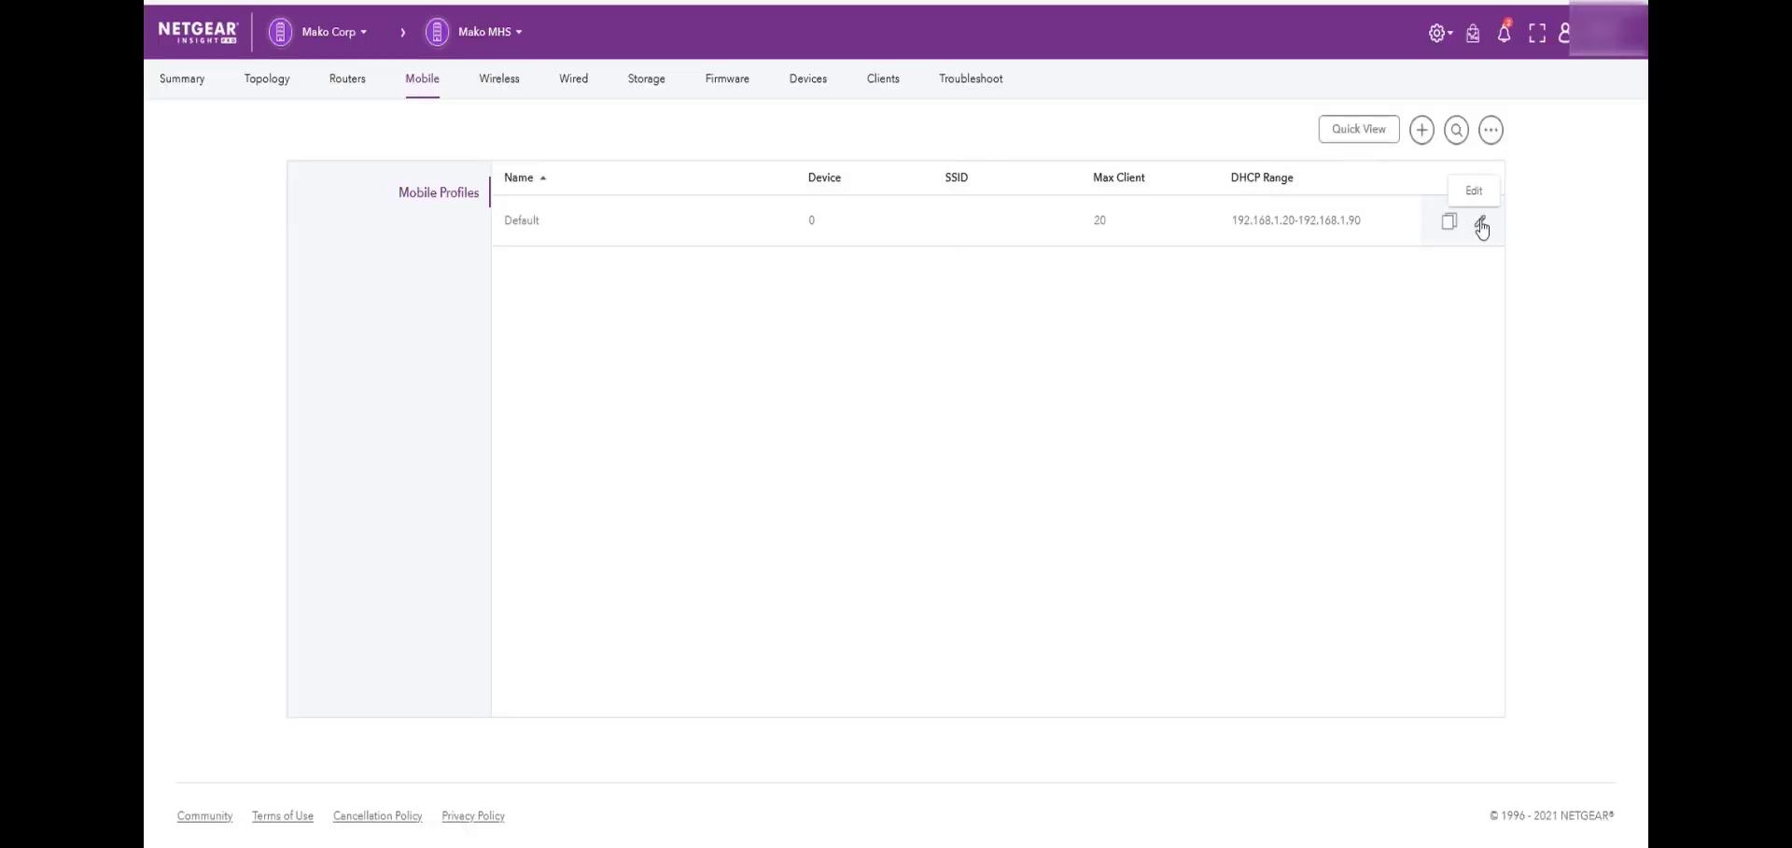
pyautogui.moveTo(1479, 222)
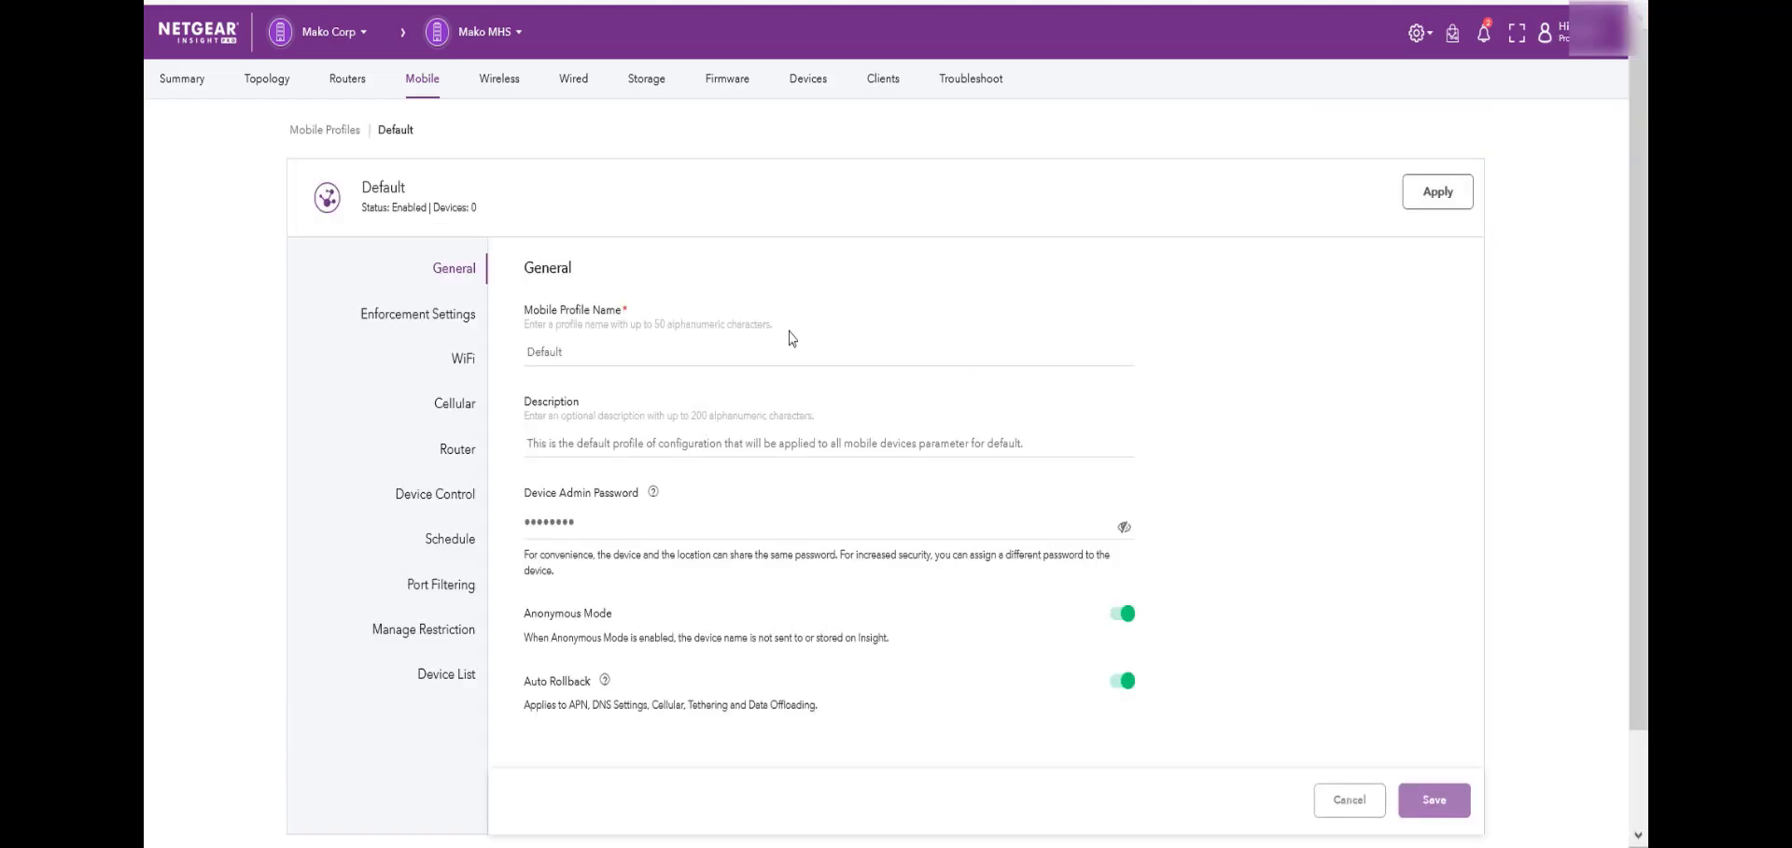
pyautogui.moveTo(463, 317)
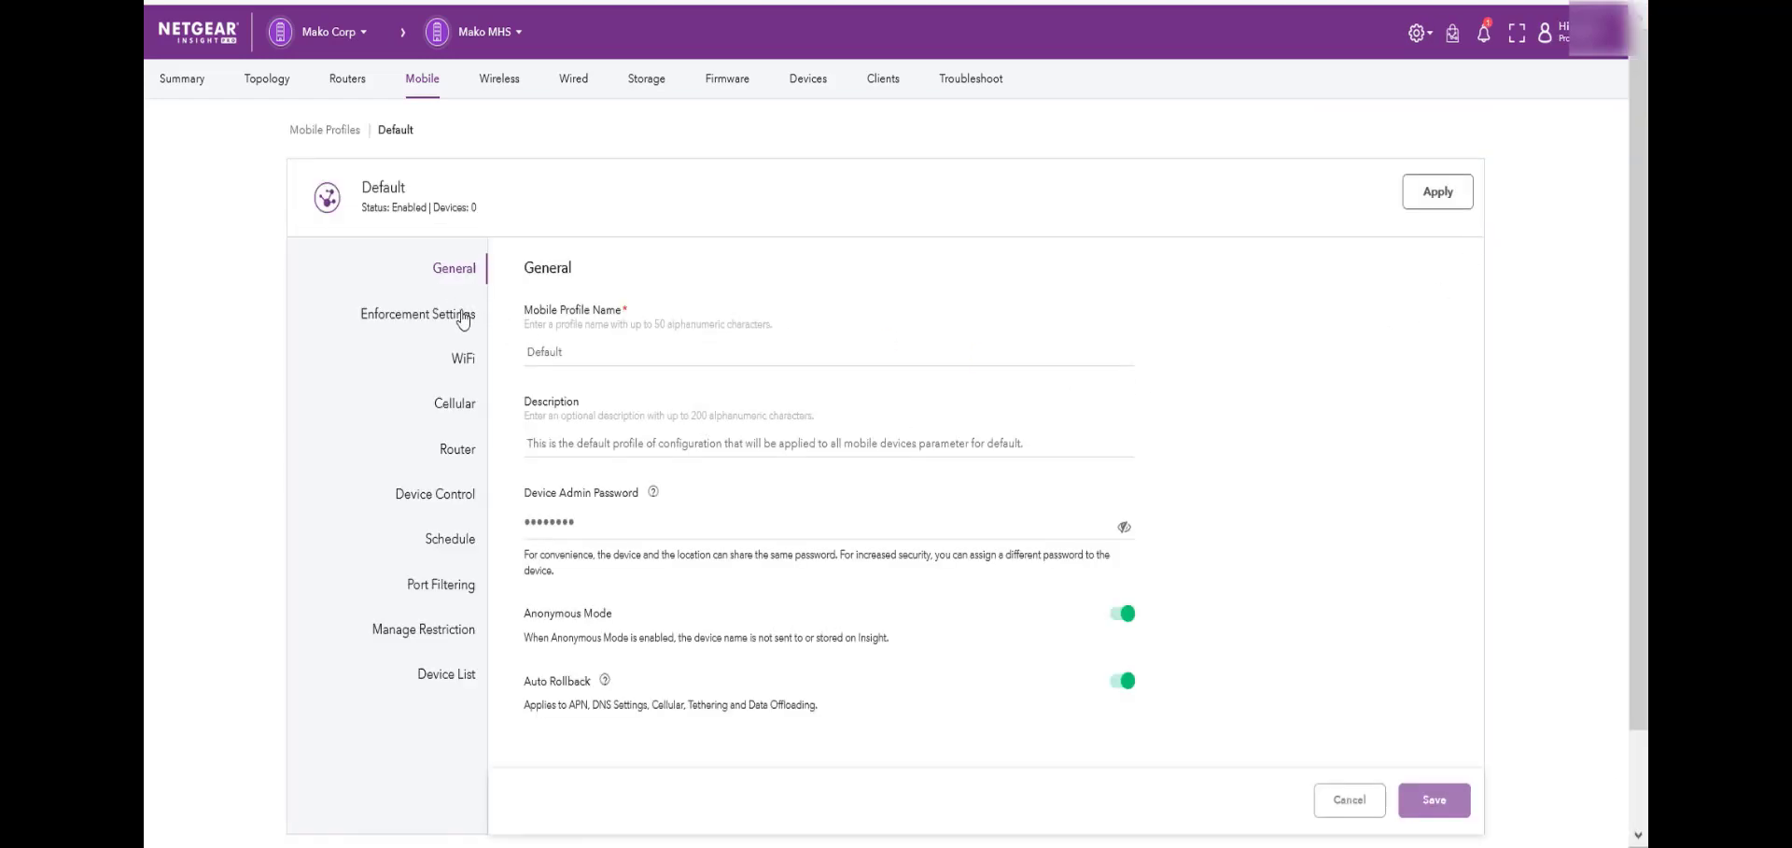
pyautogui.moveTo(418, 313)
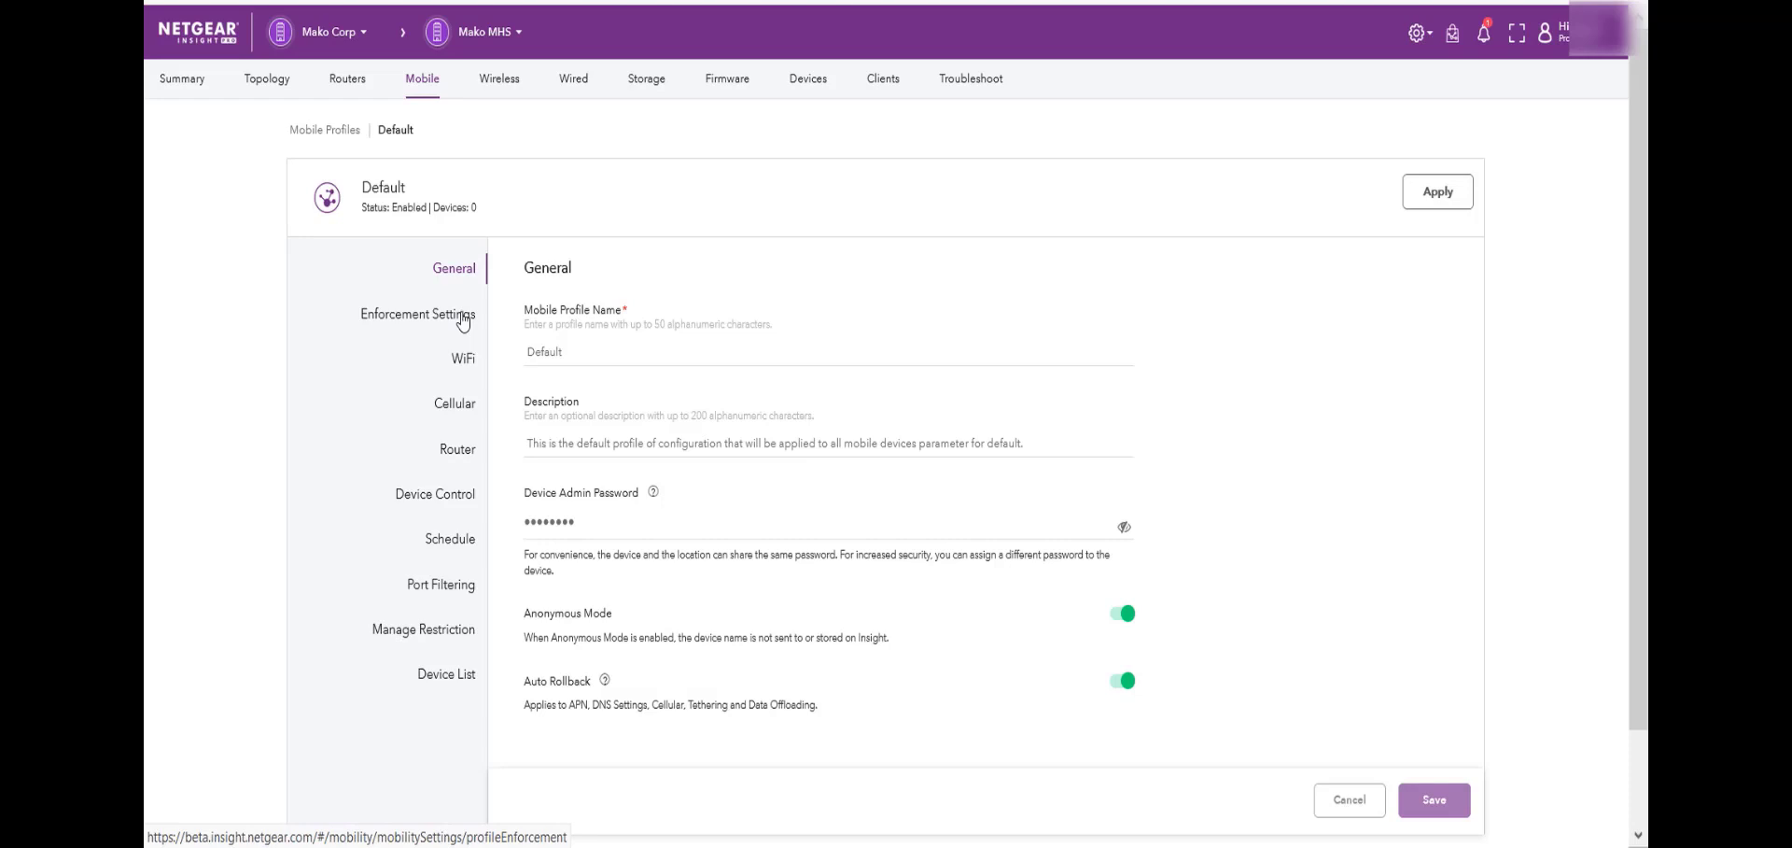
# Review the Default profile's enforcement, WiFi and router settings, then return to the mobile overview
pyautogui.click(418, 314)
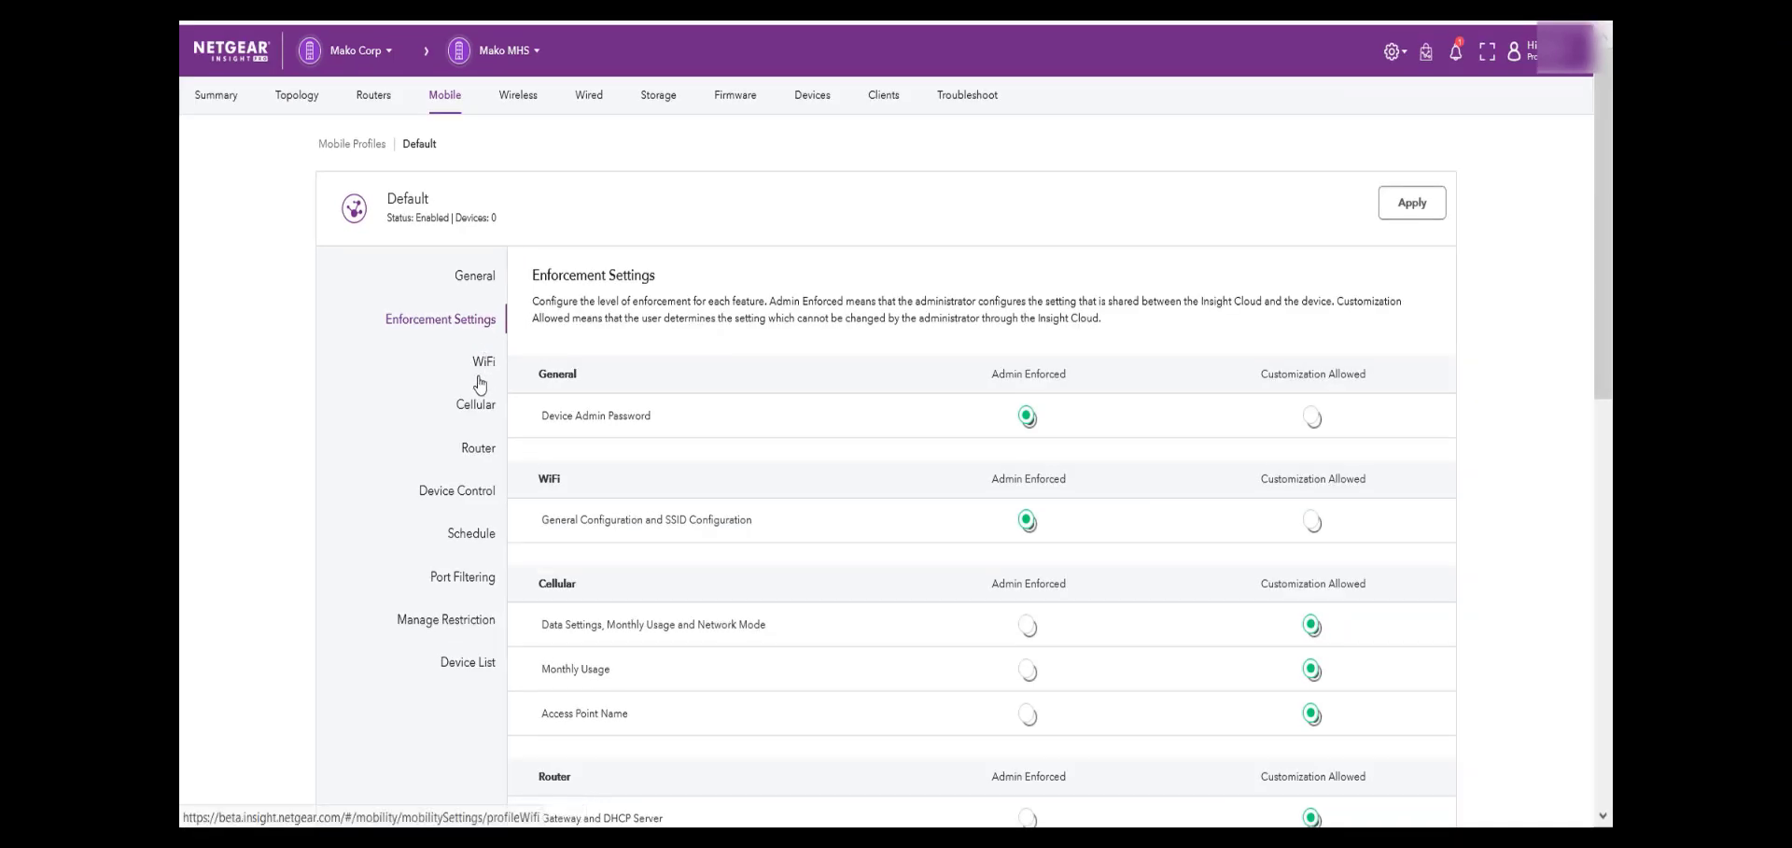
pyautogui.click(482, 360)
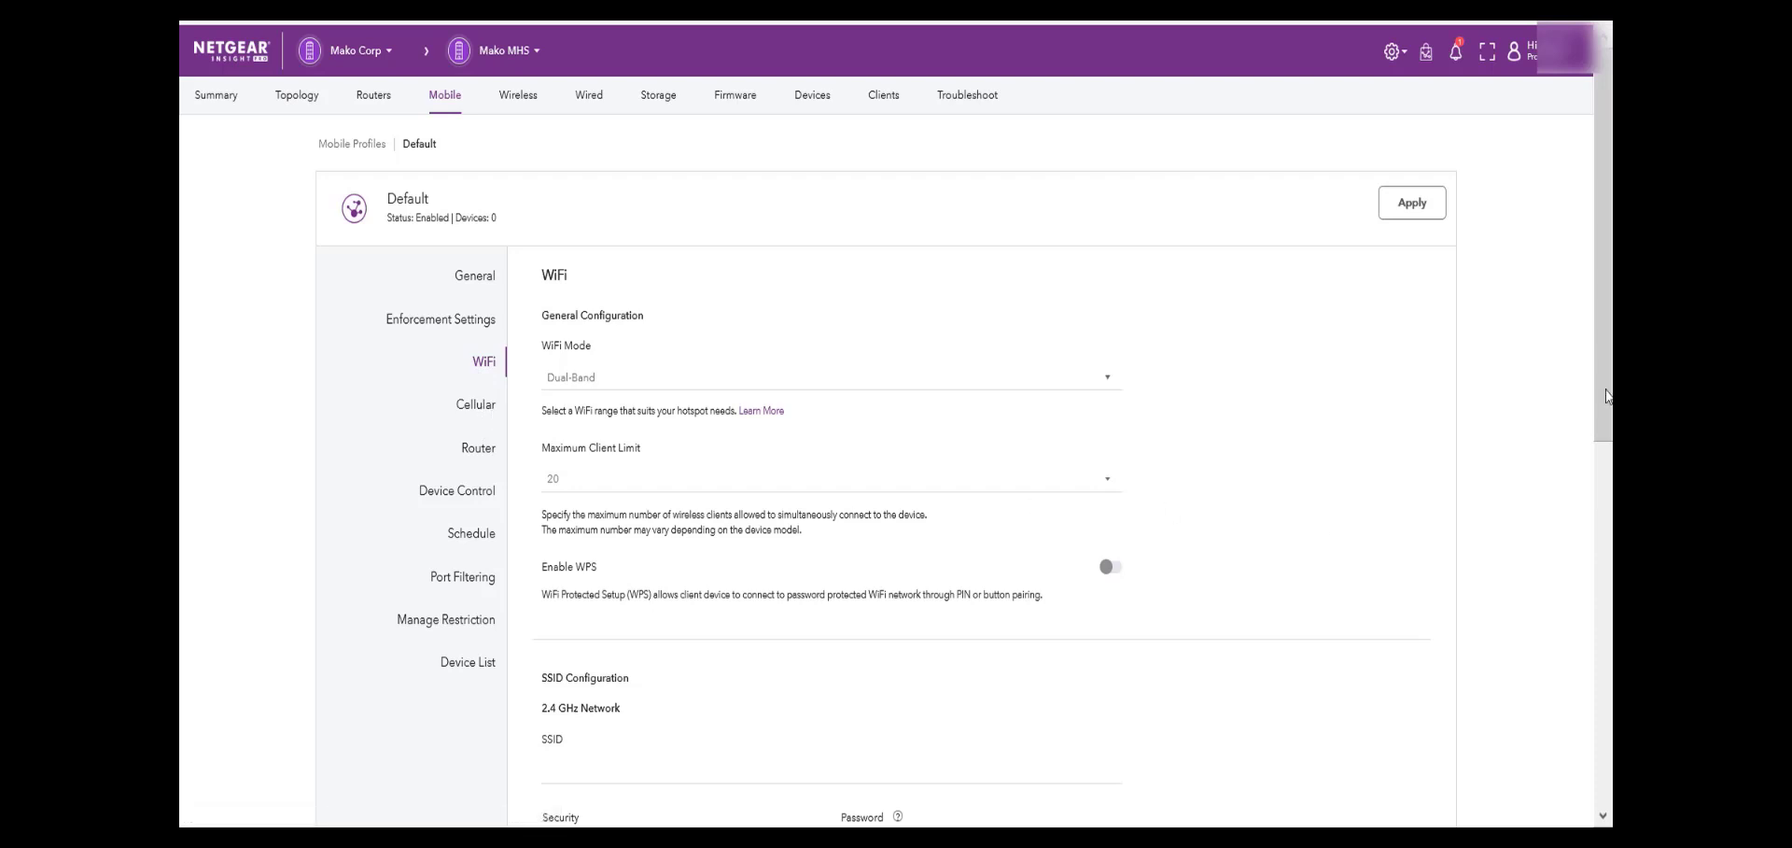
pyautogui.scroll(-3)
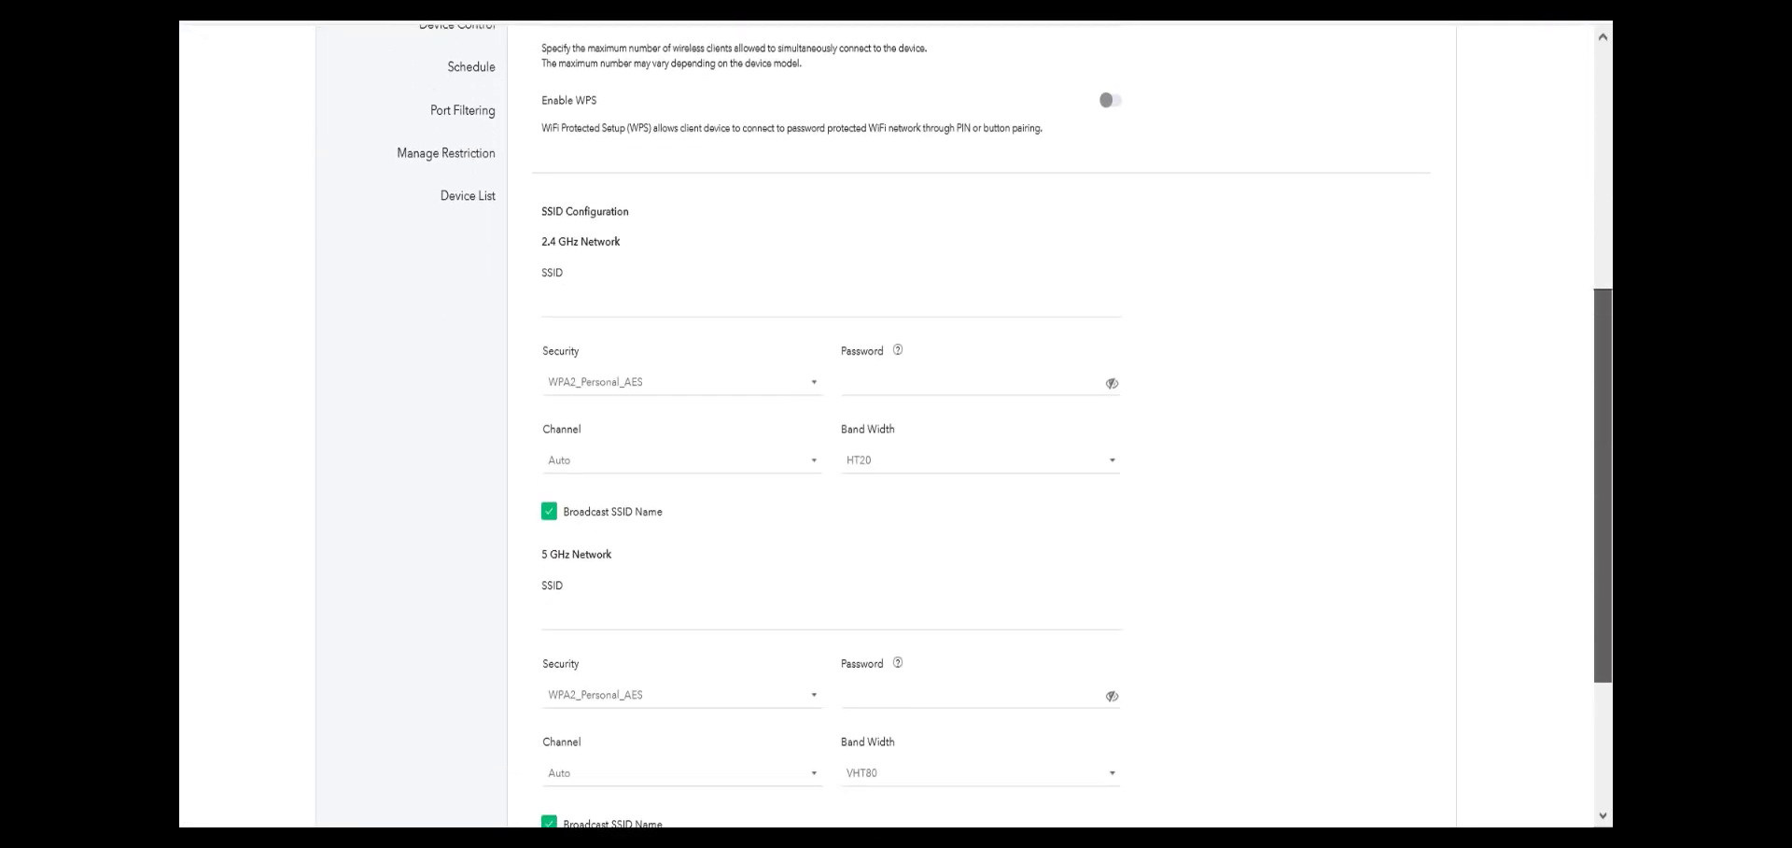
pyautogui.scroll(-3)
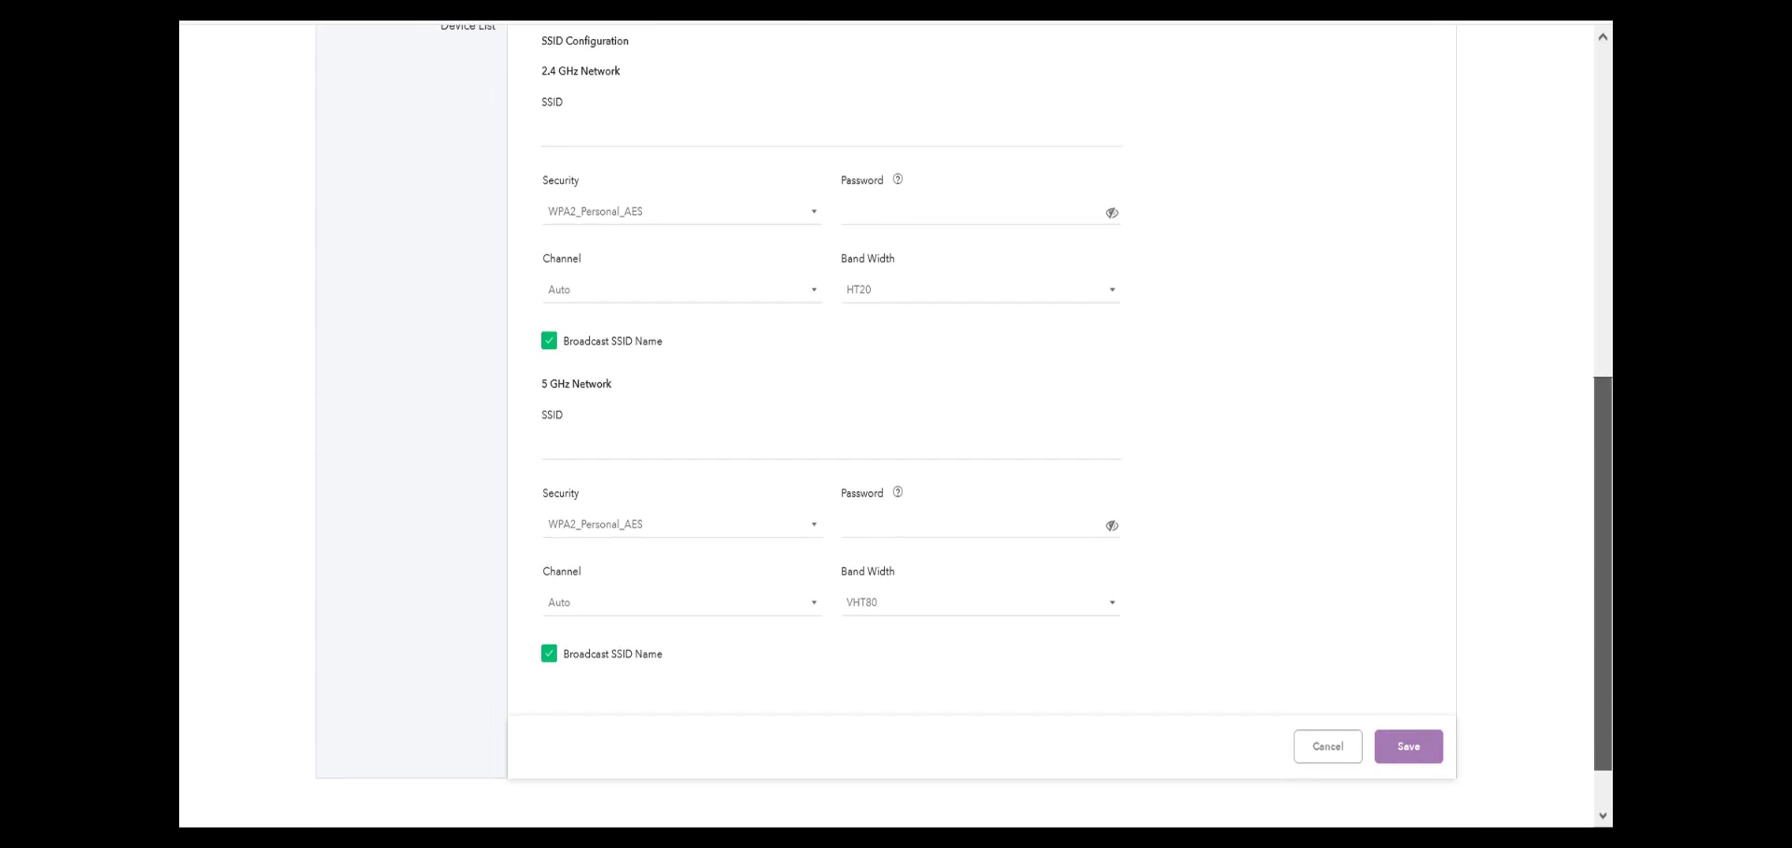
pyautogui.scroll(3)
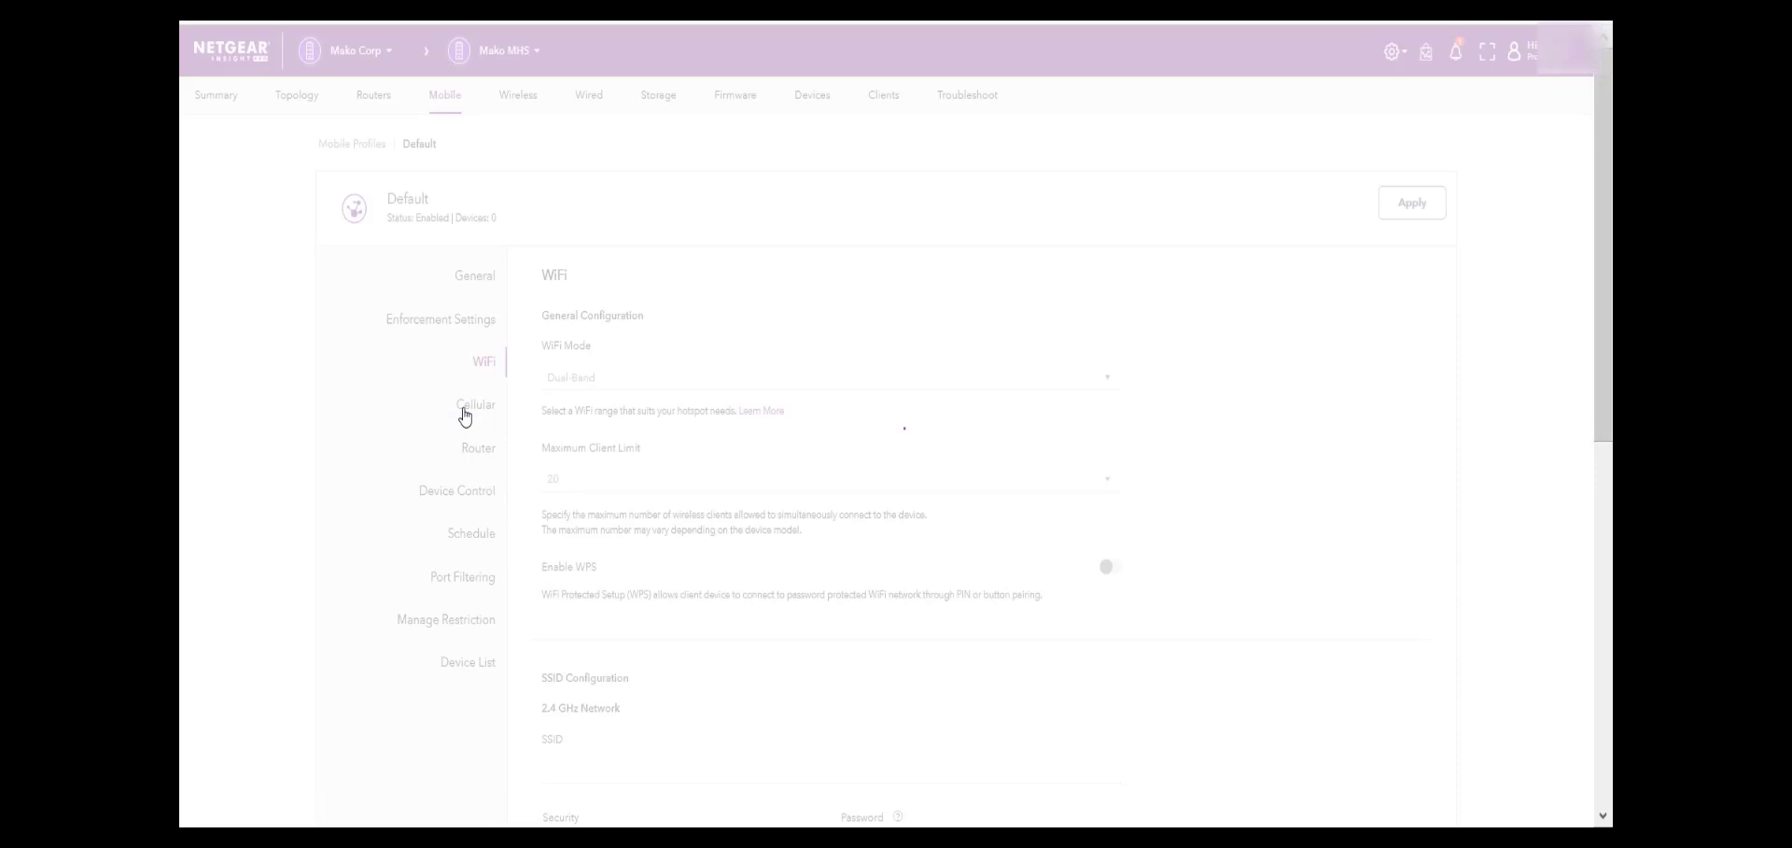
pyautogui.click(478, 448)
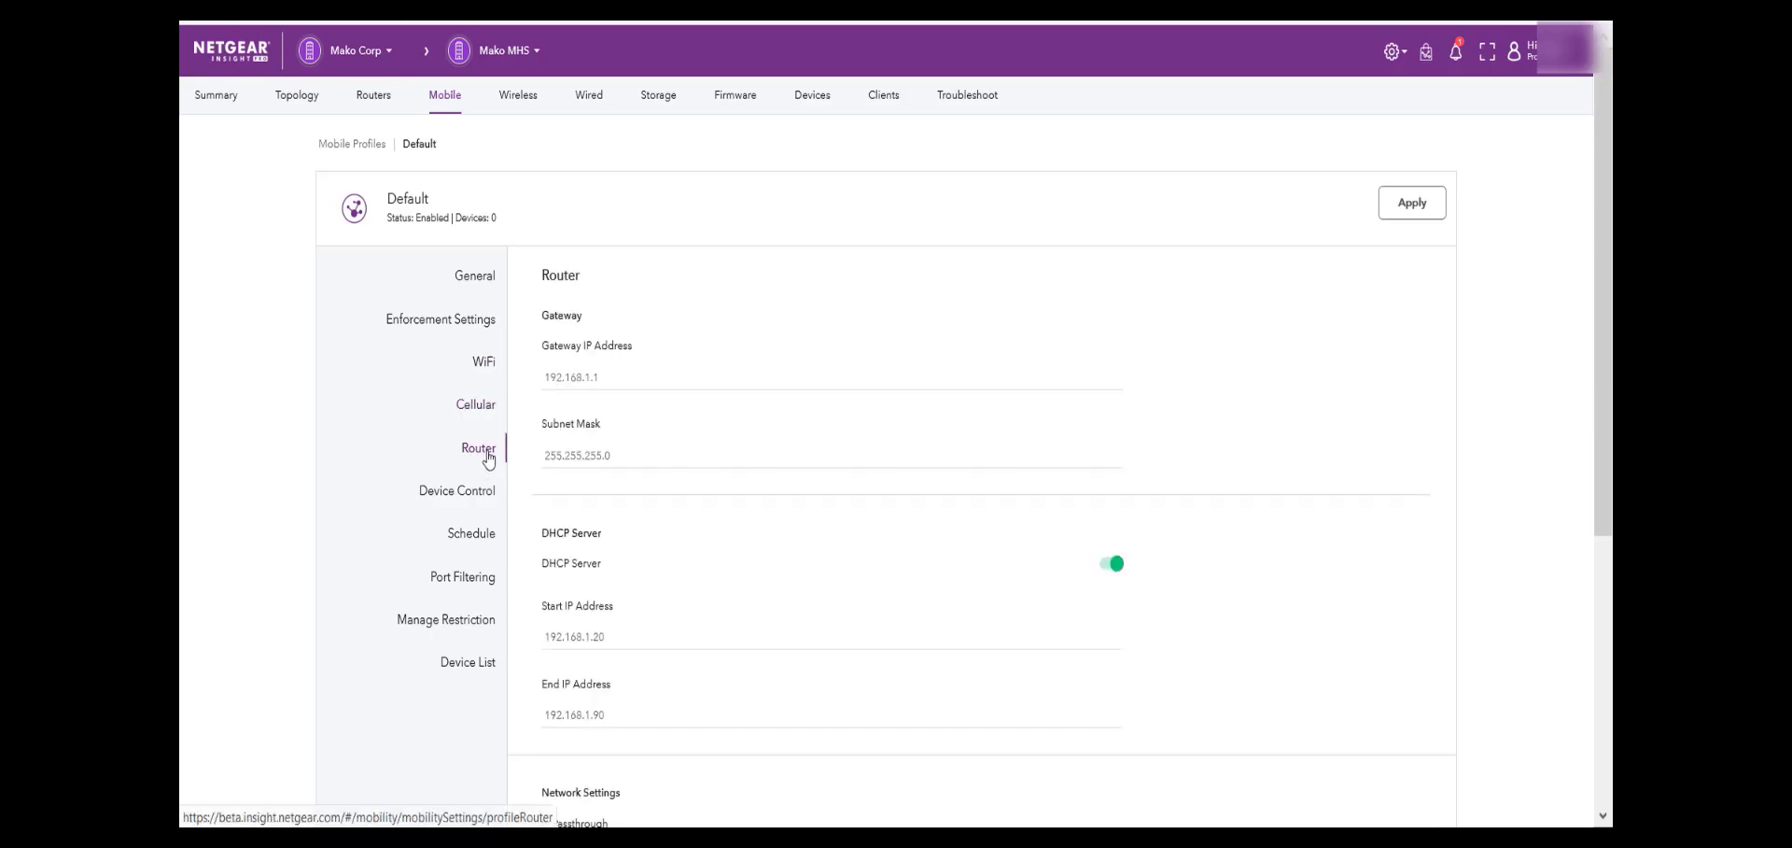
pyautogui.click(474, 275)
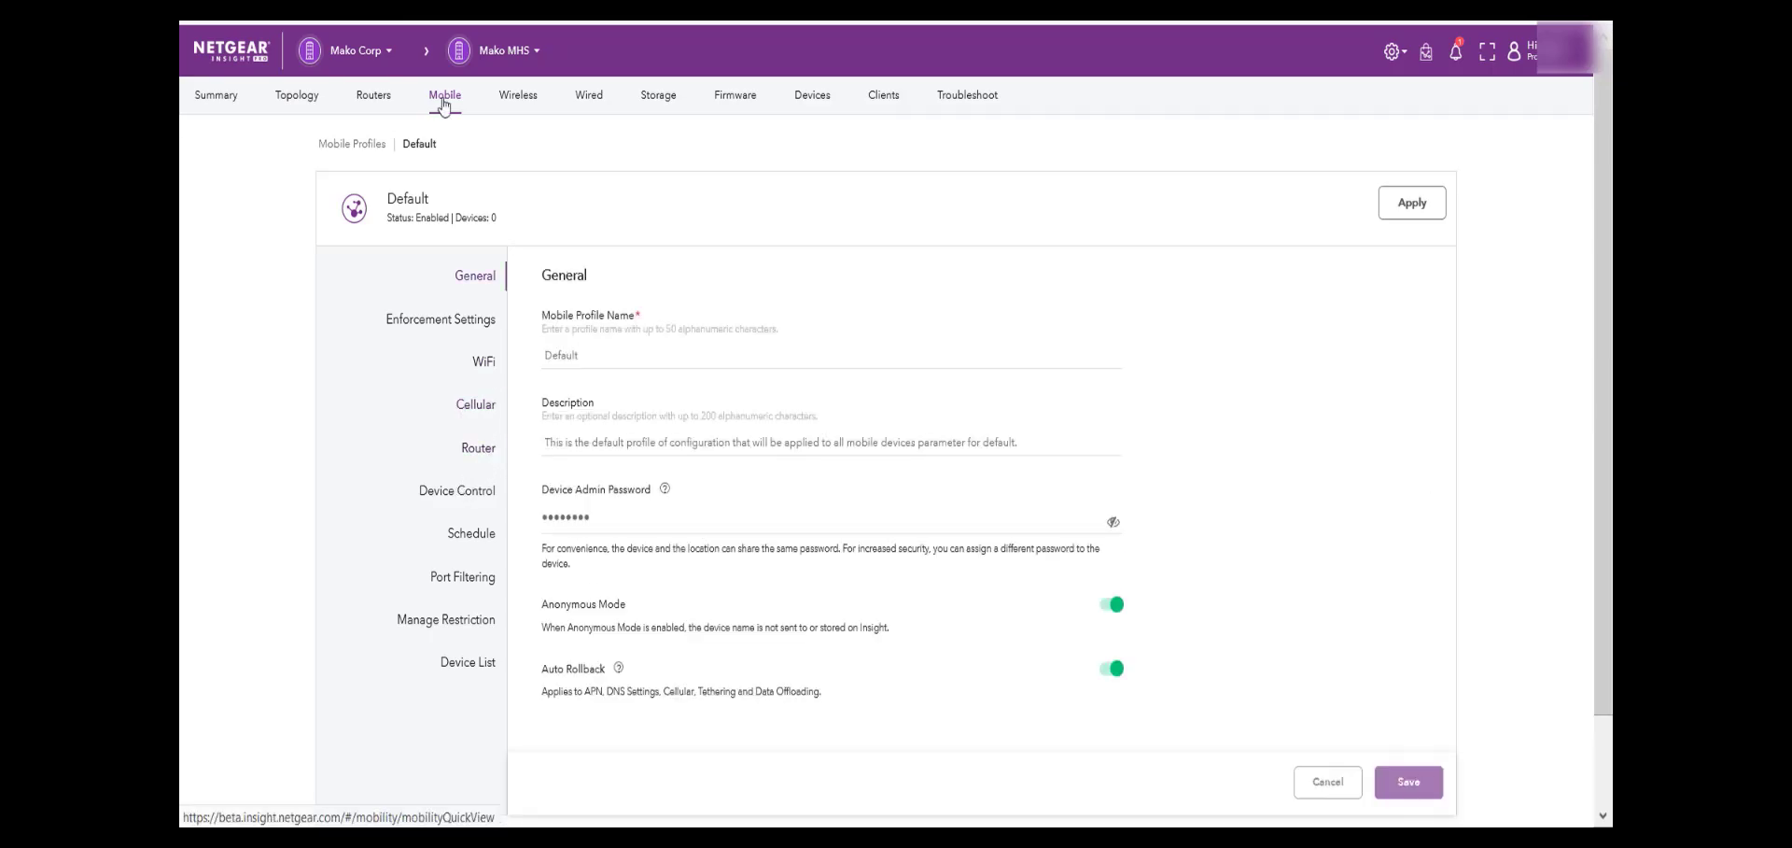
# Start adding a single device to Mako MHS and submit its serial number for lookup
pyautogui.click(444, 95)
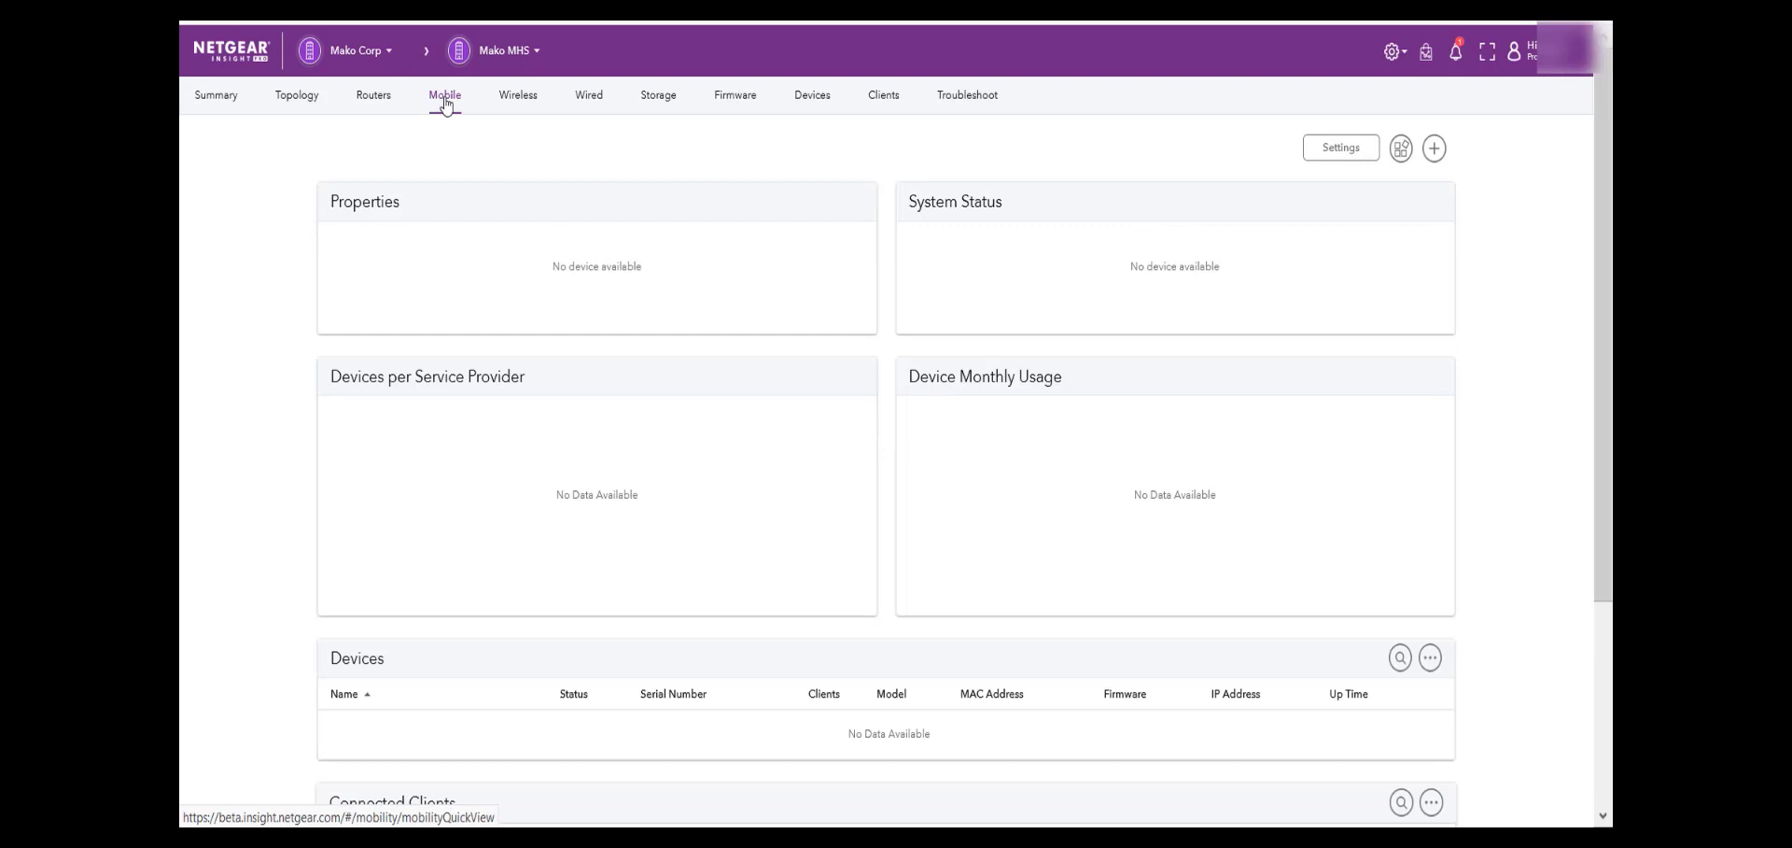
pyautogui.moveTo(1434, 147)
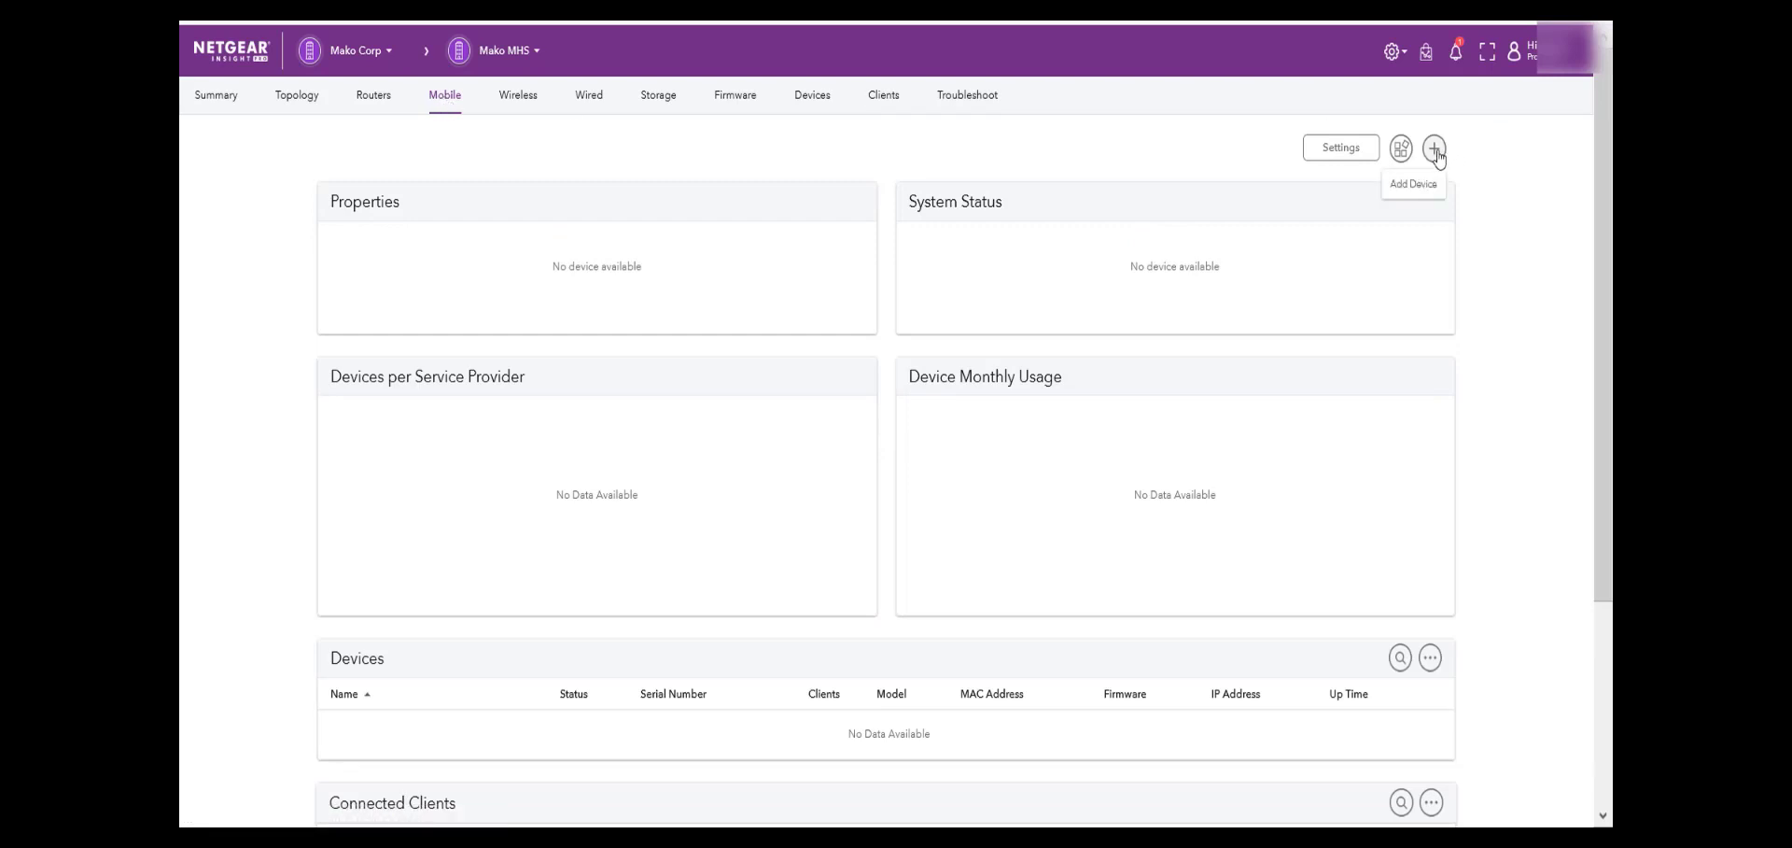
pyautogui.click(1433, 147)
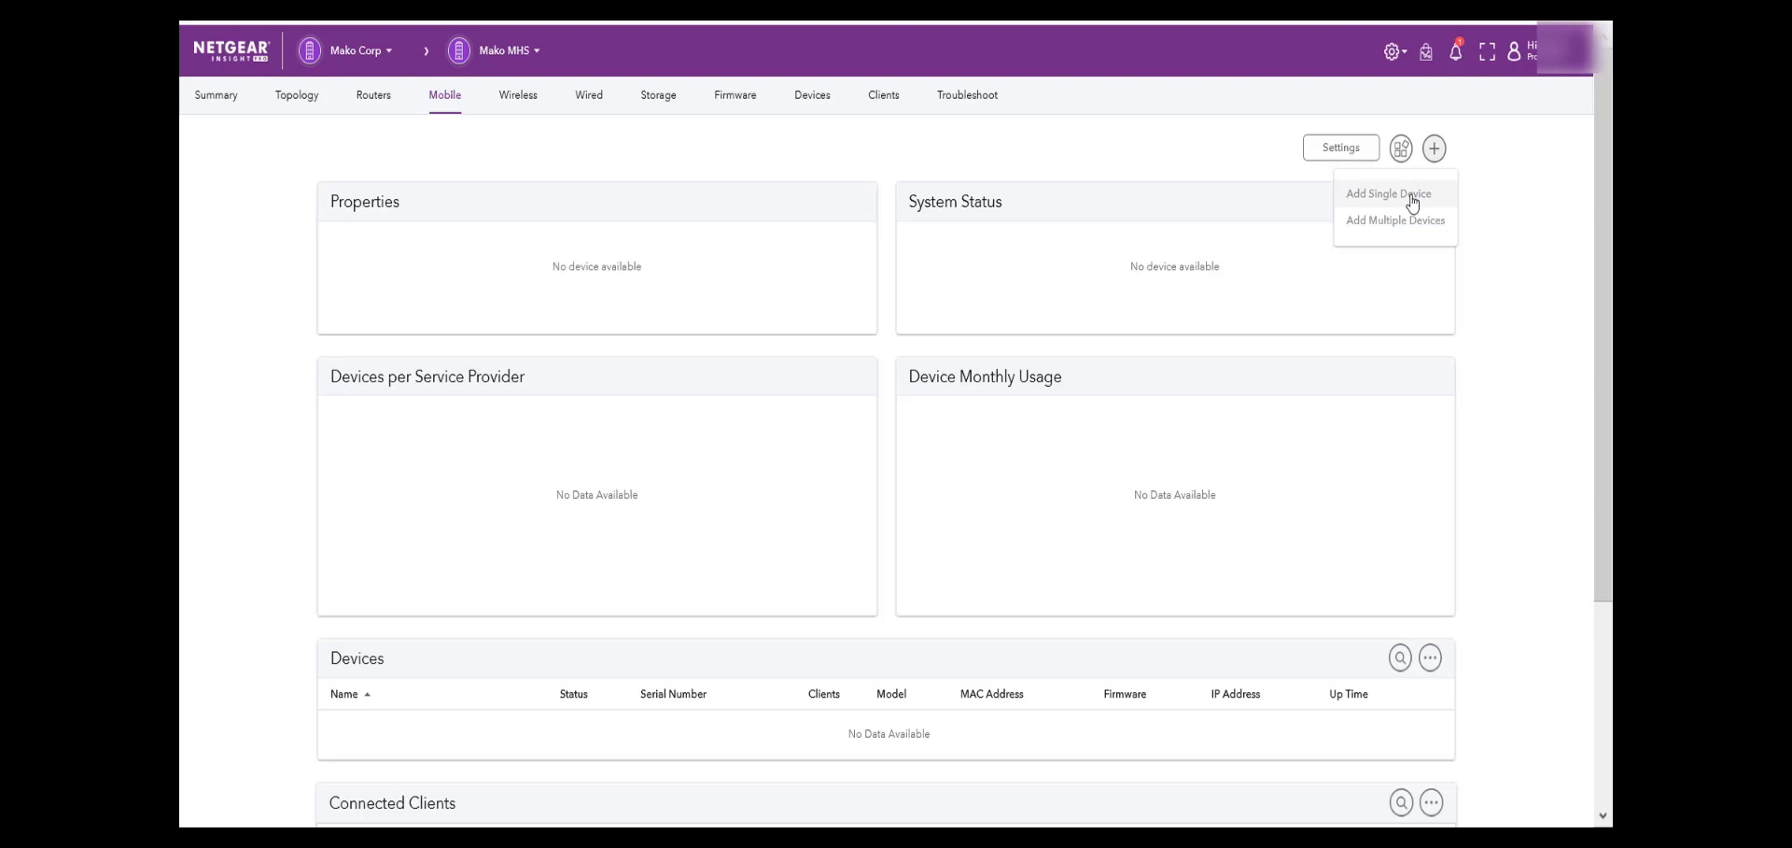
pyautogui.click(1389, 193)
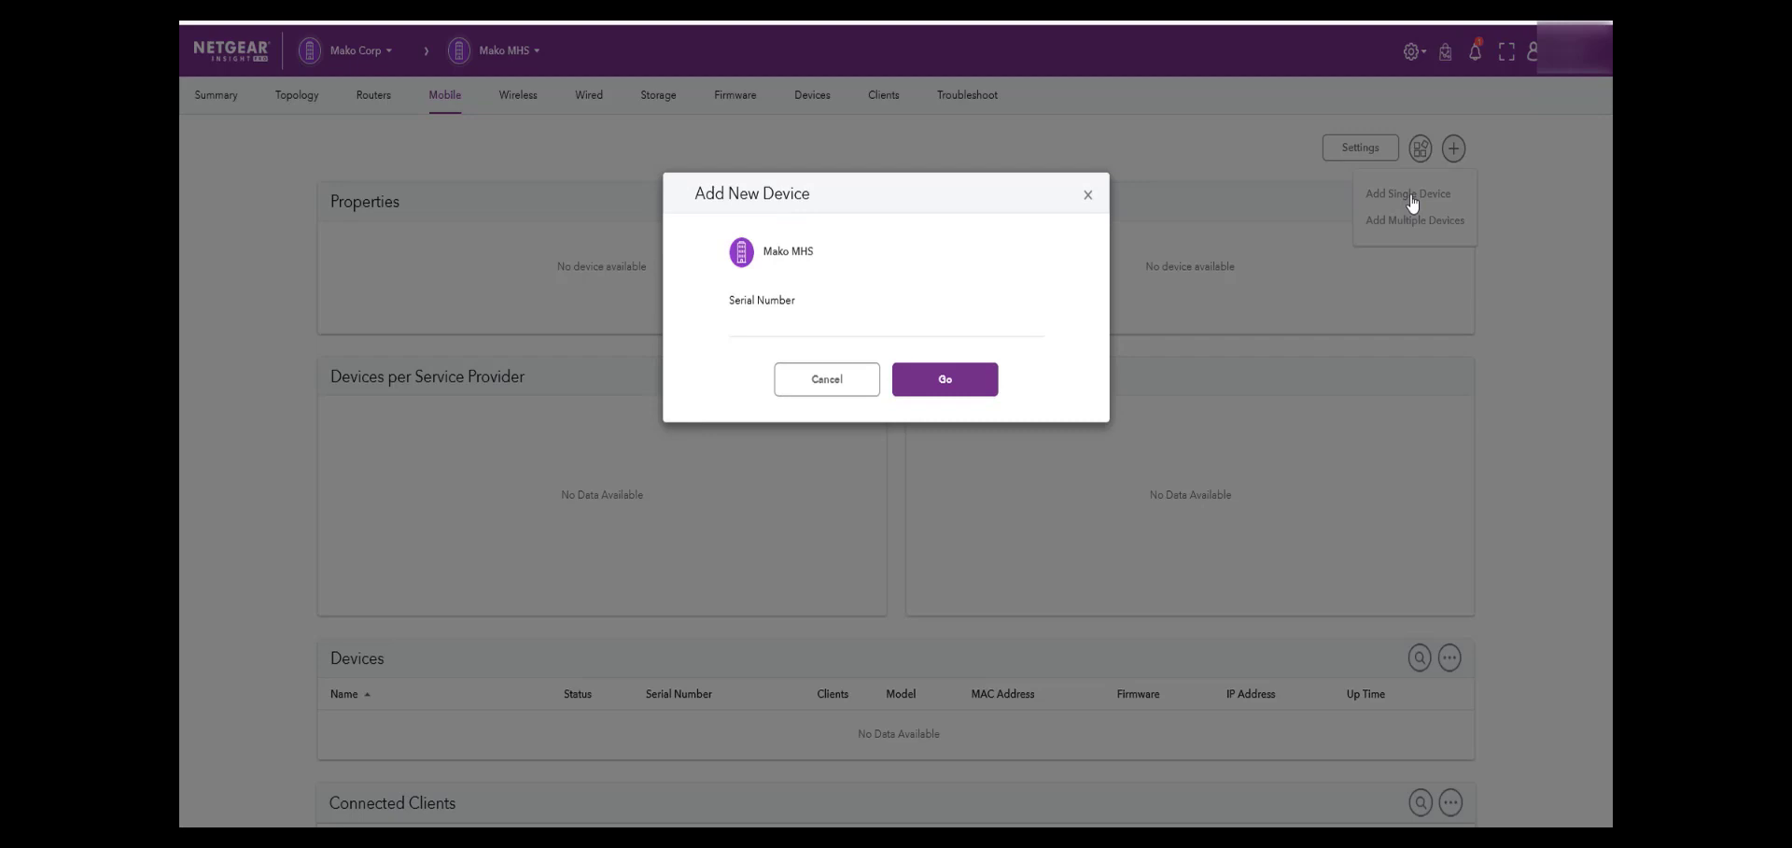
pyautogui.click(884, 329)
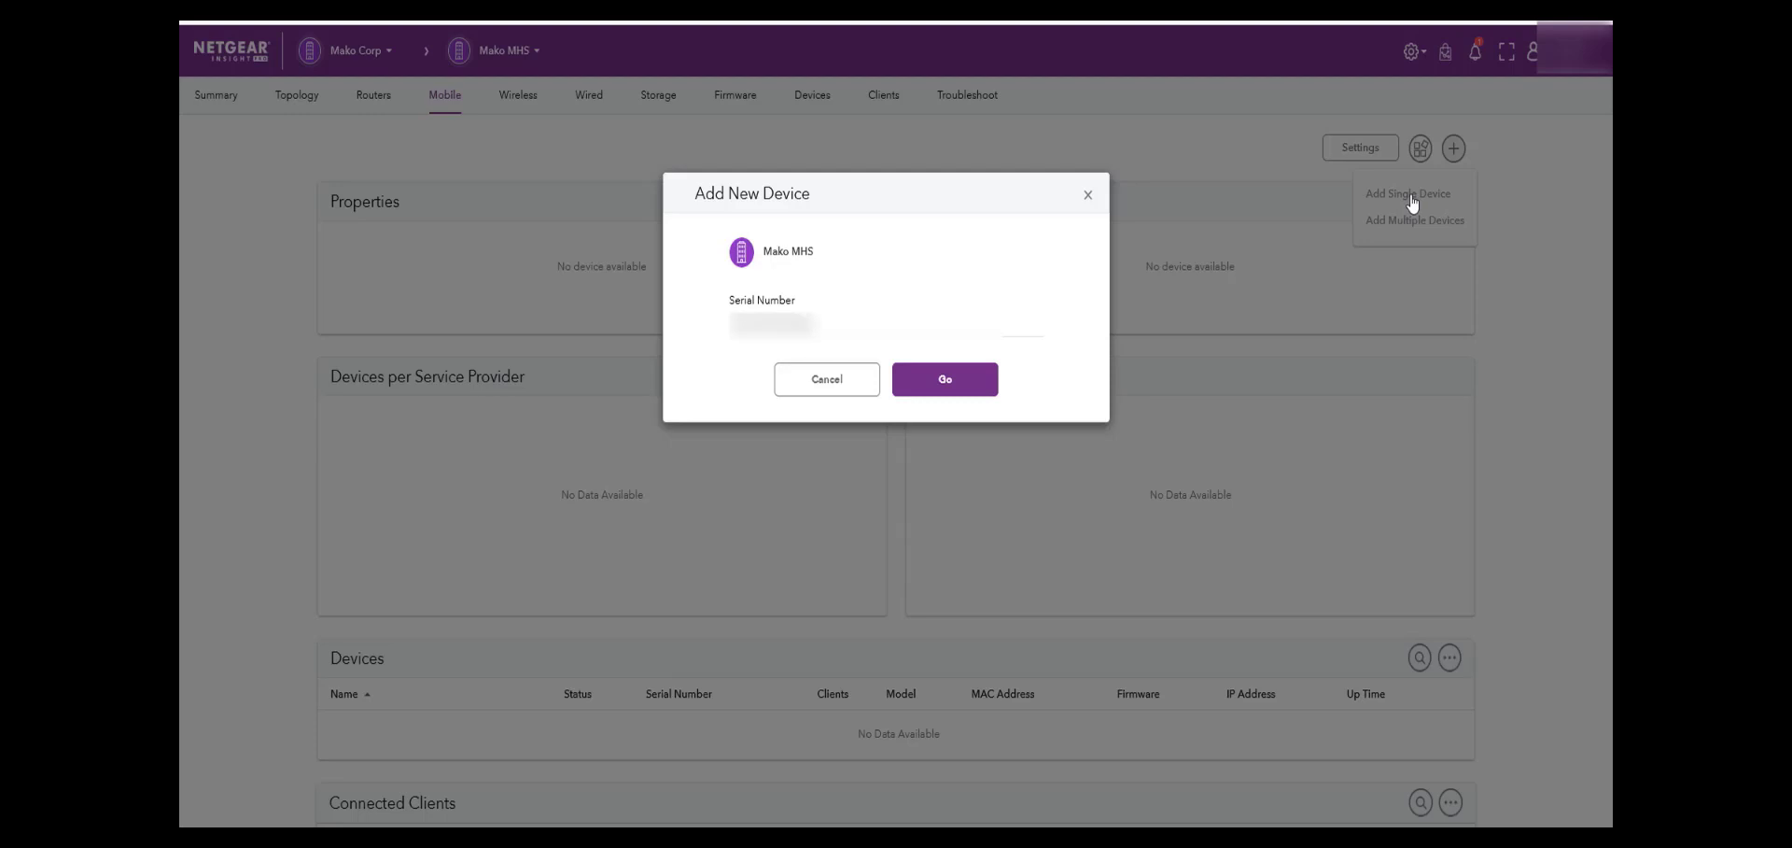
pyautogui.click(944, 379)
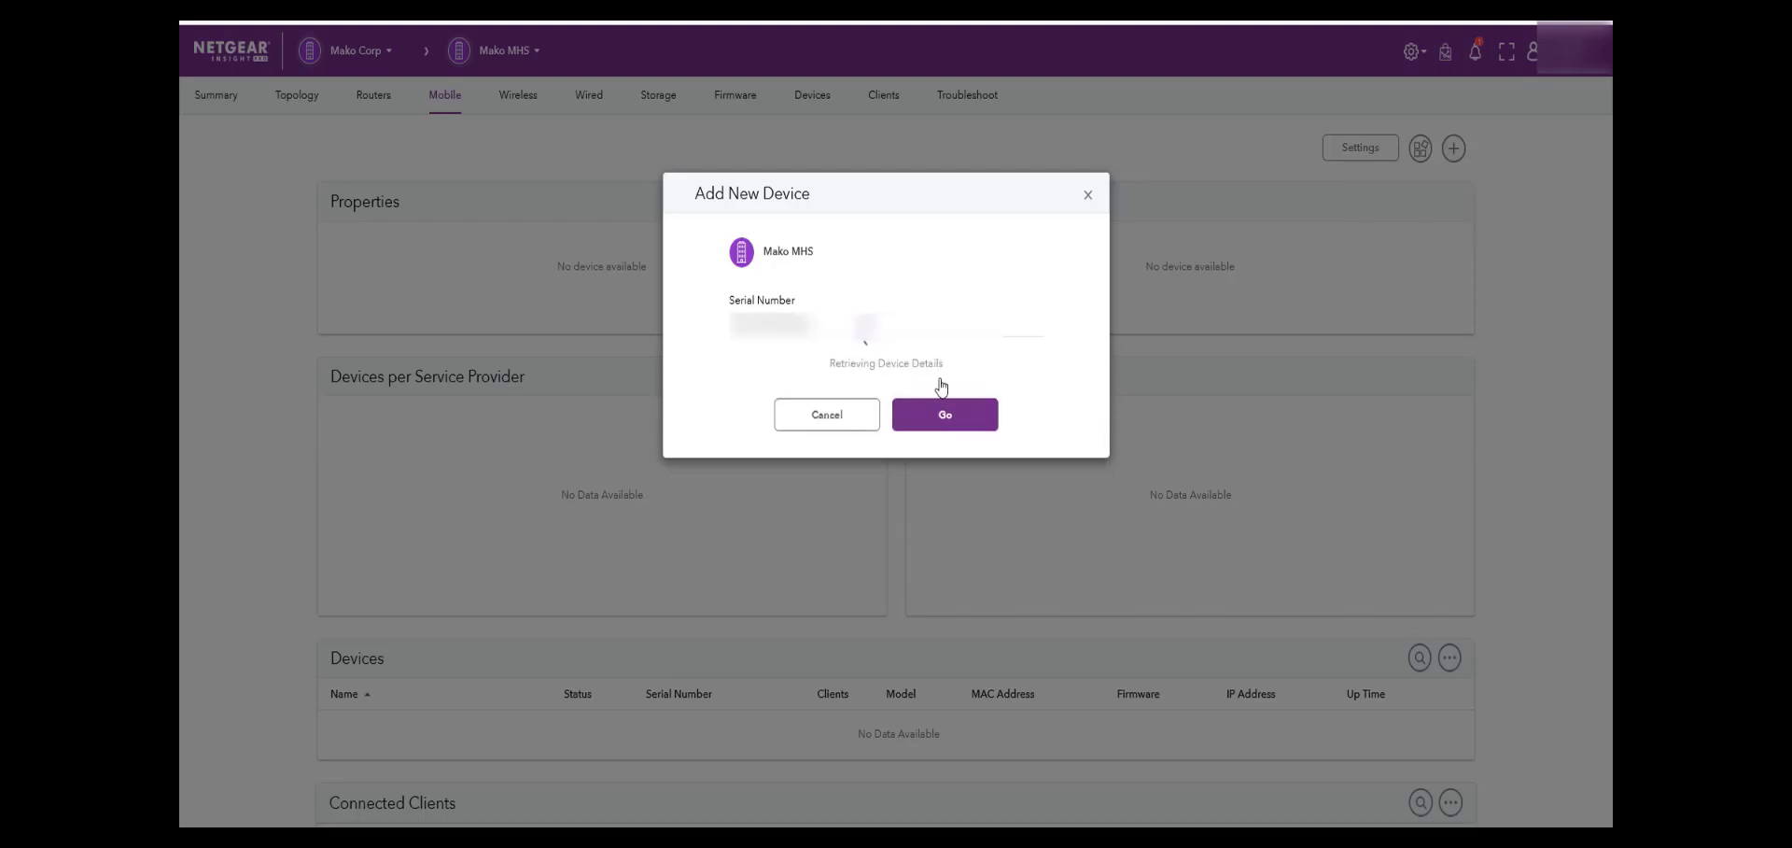
pyautogui.click(944, 412)
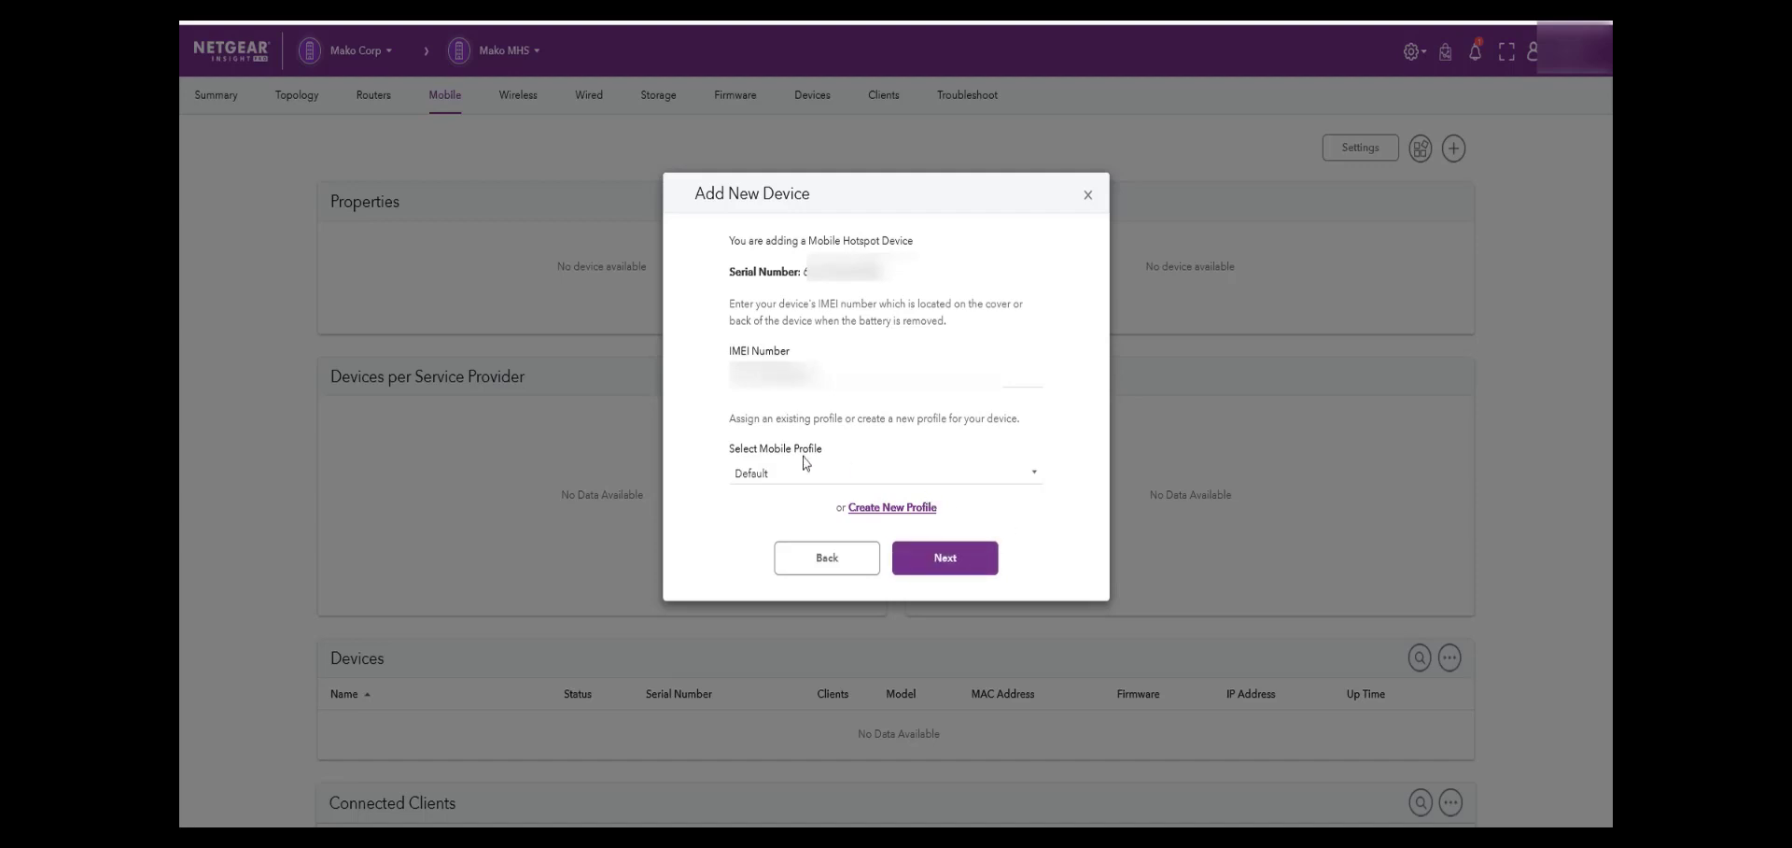
# Keep the Default mobile profile and set the hotspot's SSID name and password
pyautogui.click(945, 558)
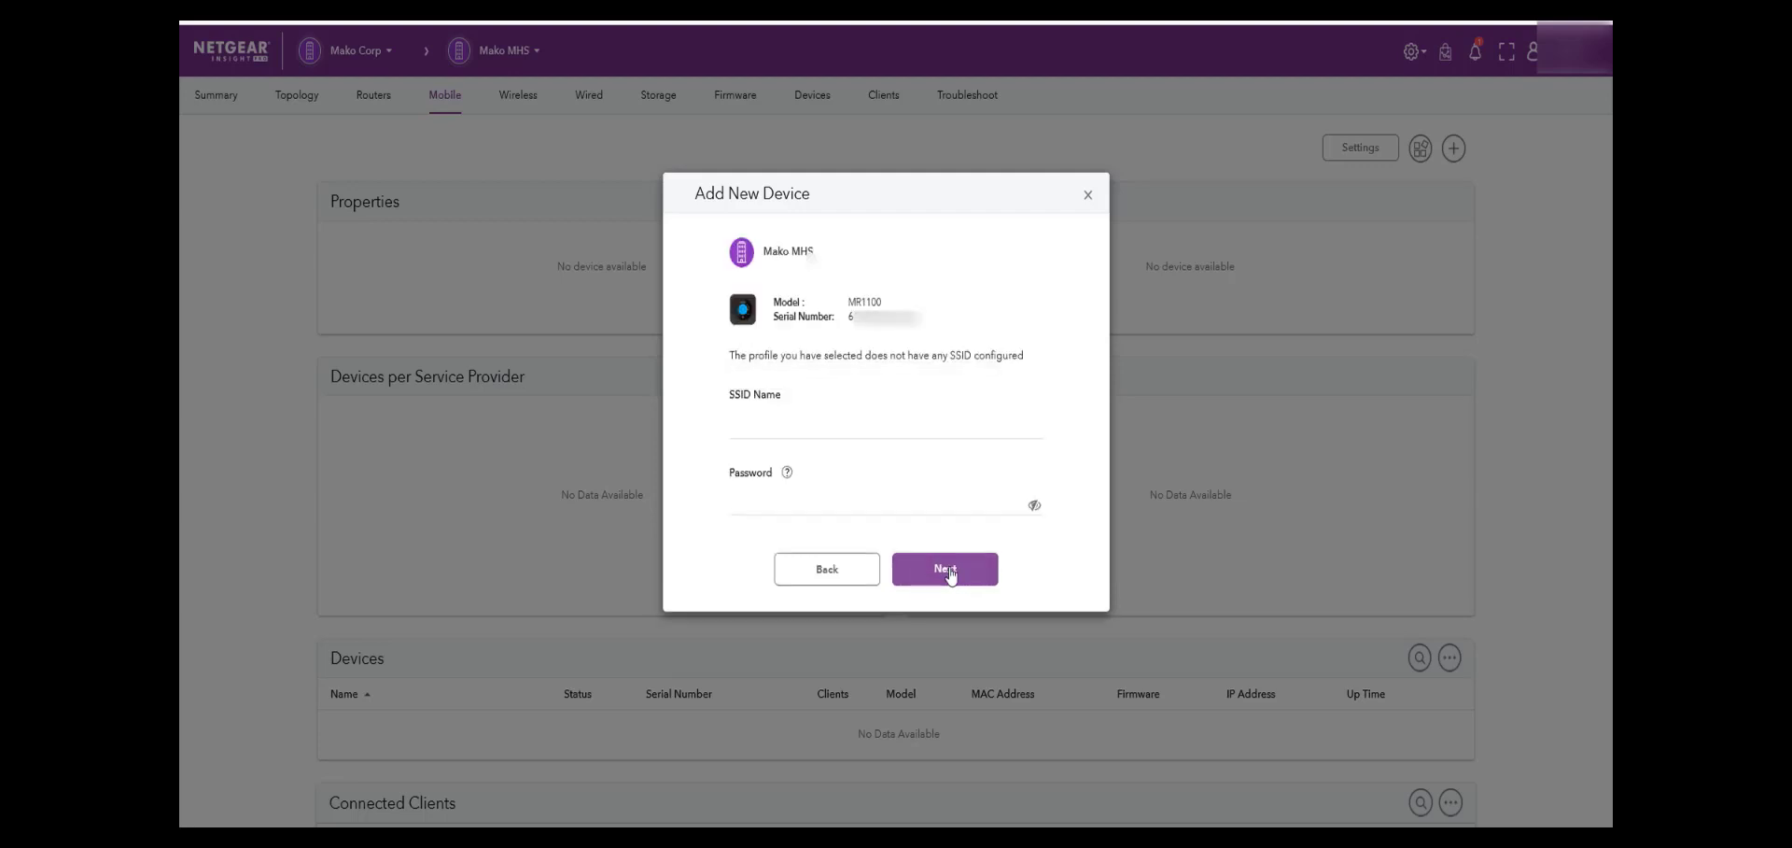
pyautogui.click(885, 424)
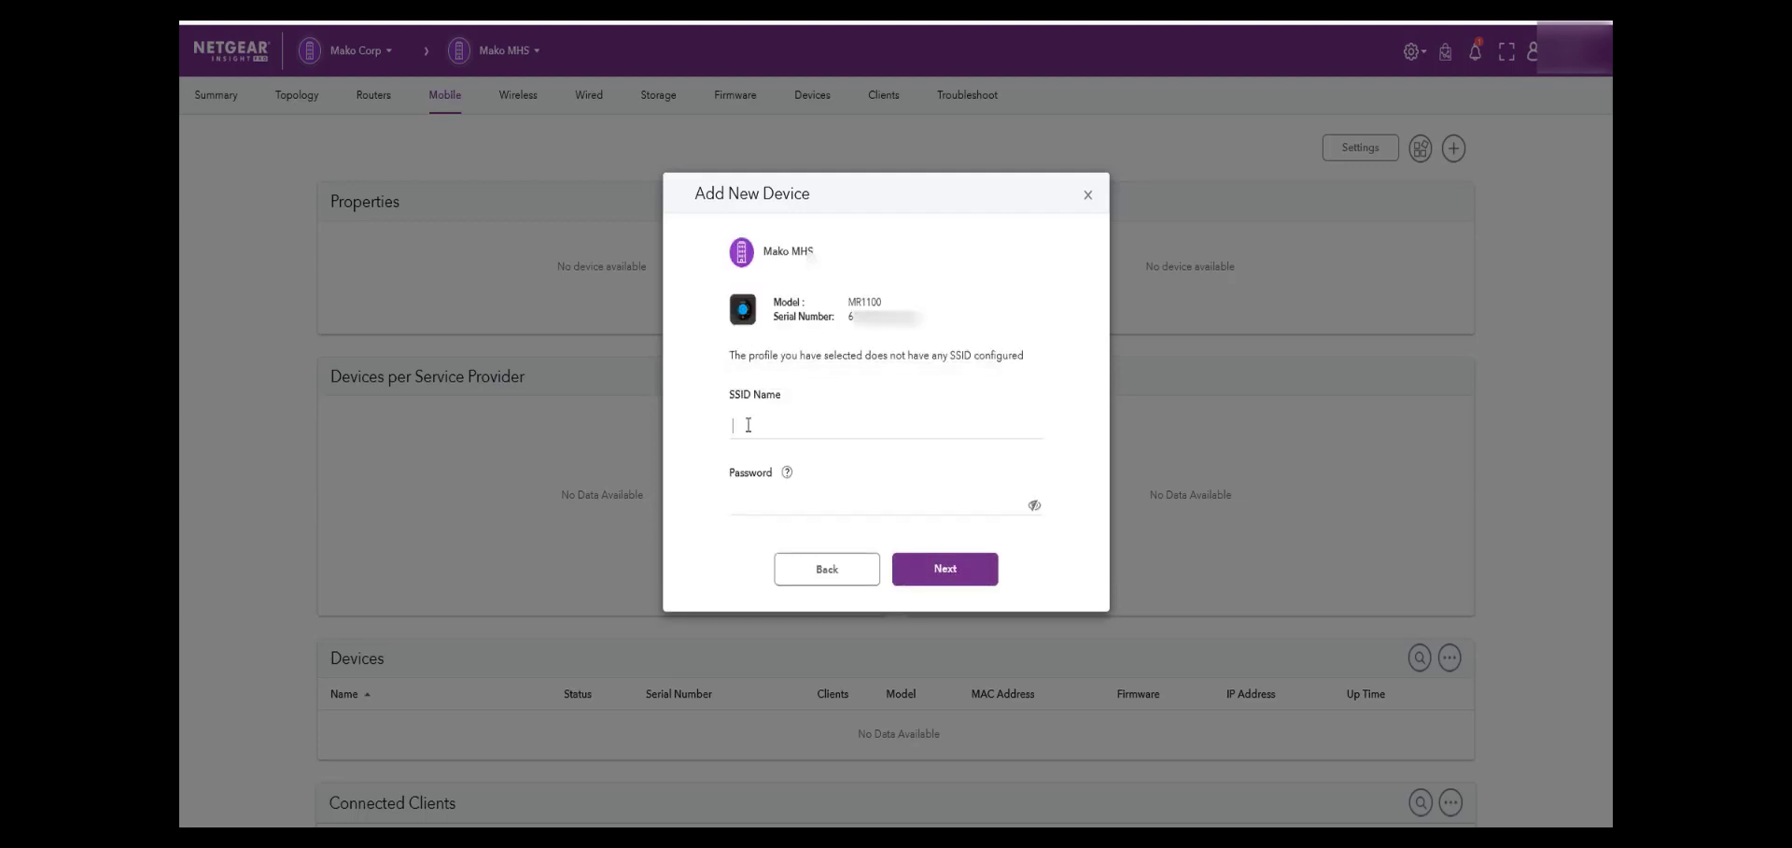
pyautogui.write('Maki_MHS')
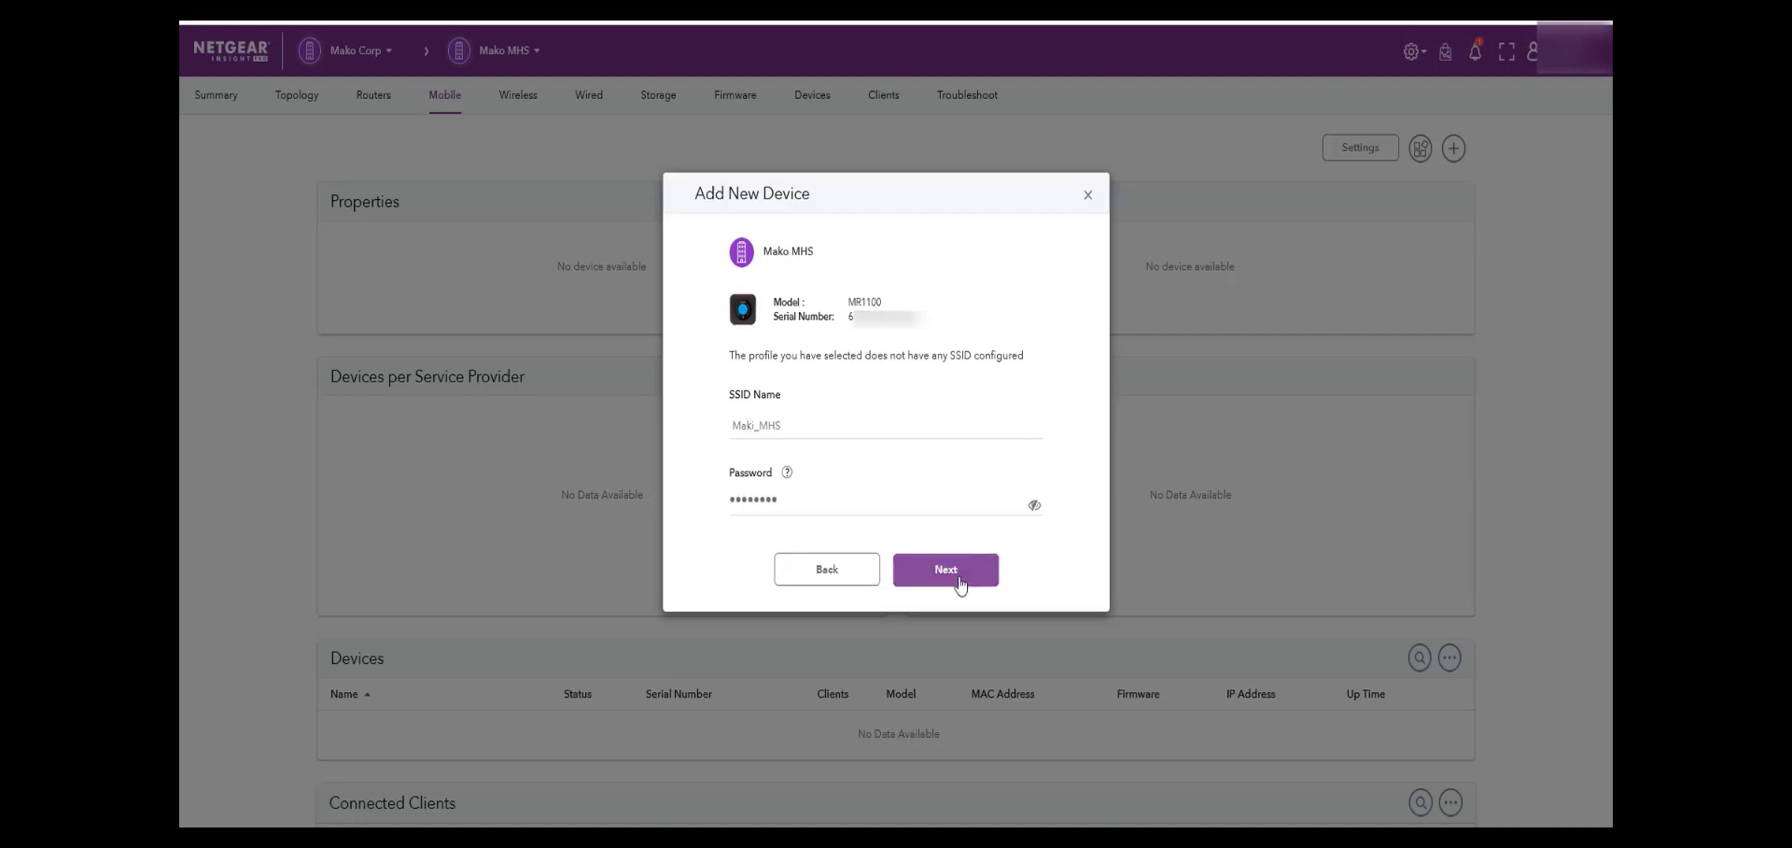
pyautogui.click(945, 569)
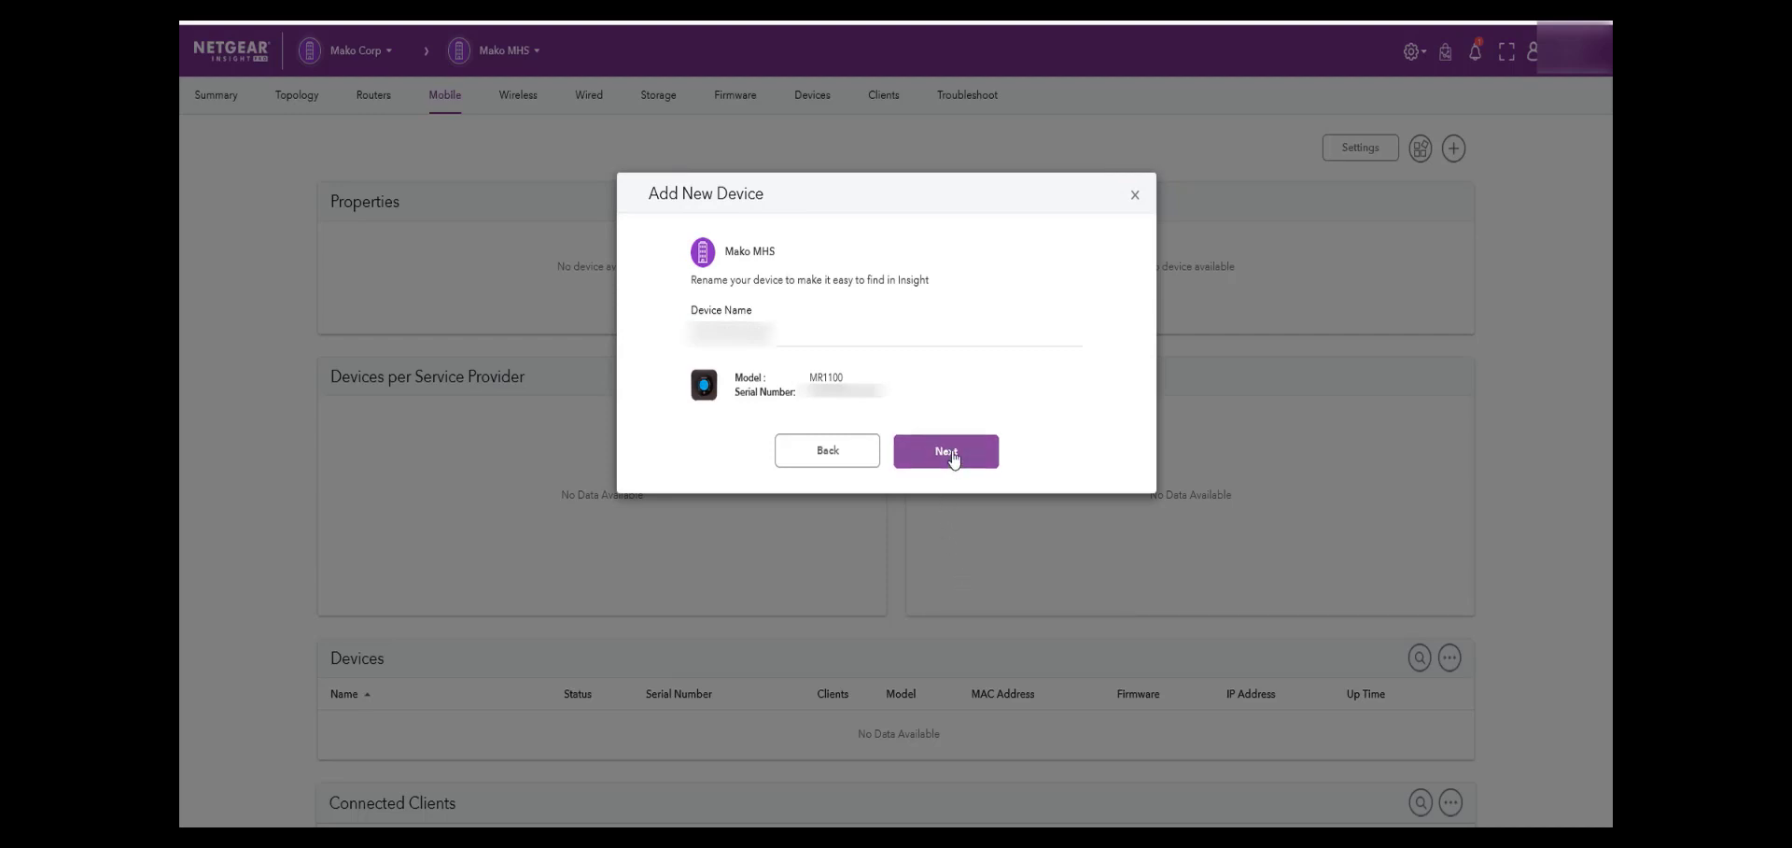
# Name the device MHS-1 and confirm to finish registering it under the Default profile
pyautogui.write('MH')
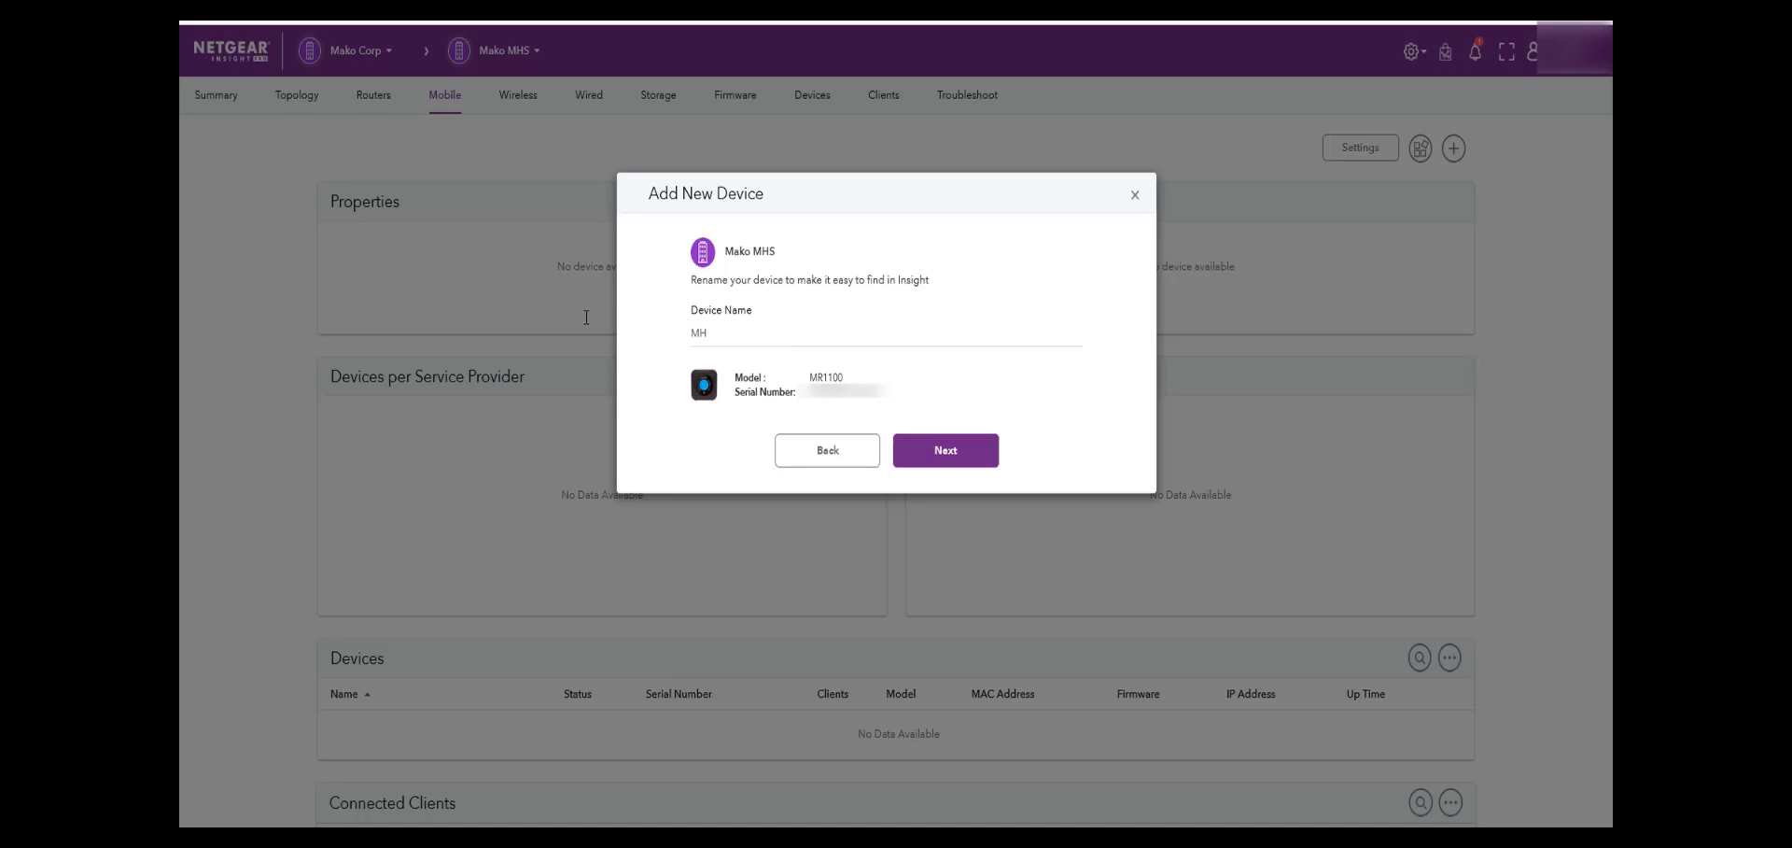
pyautogui.write('HS-1')
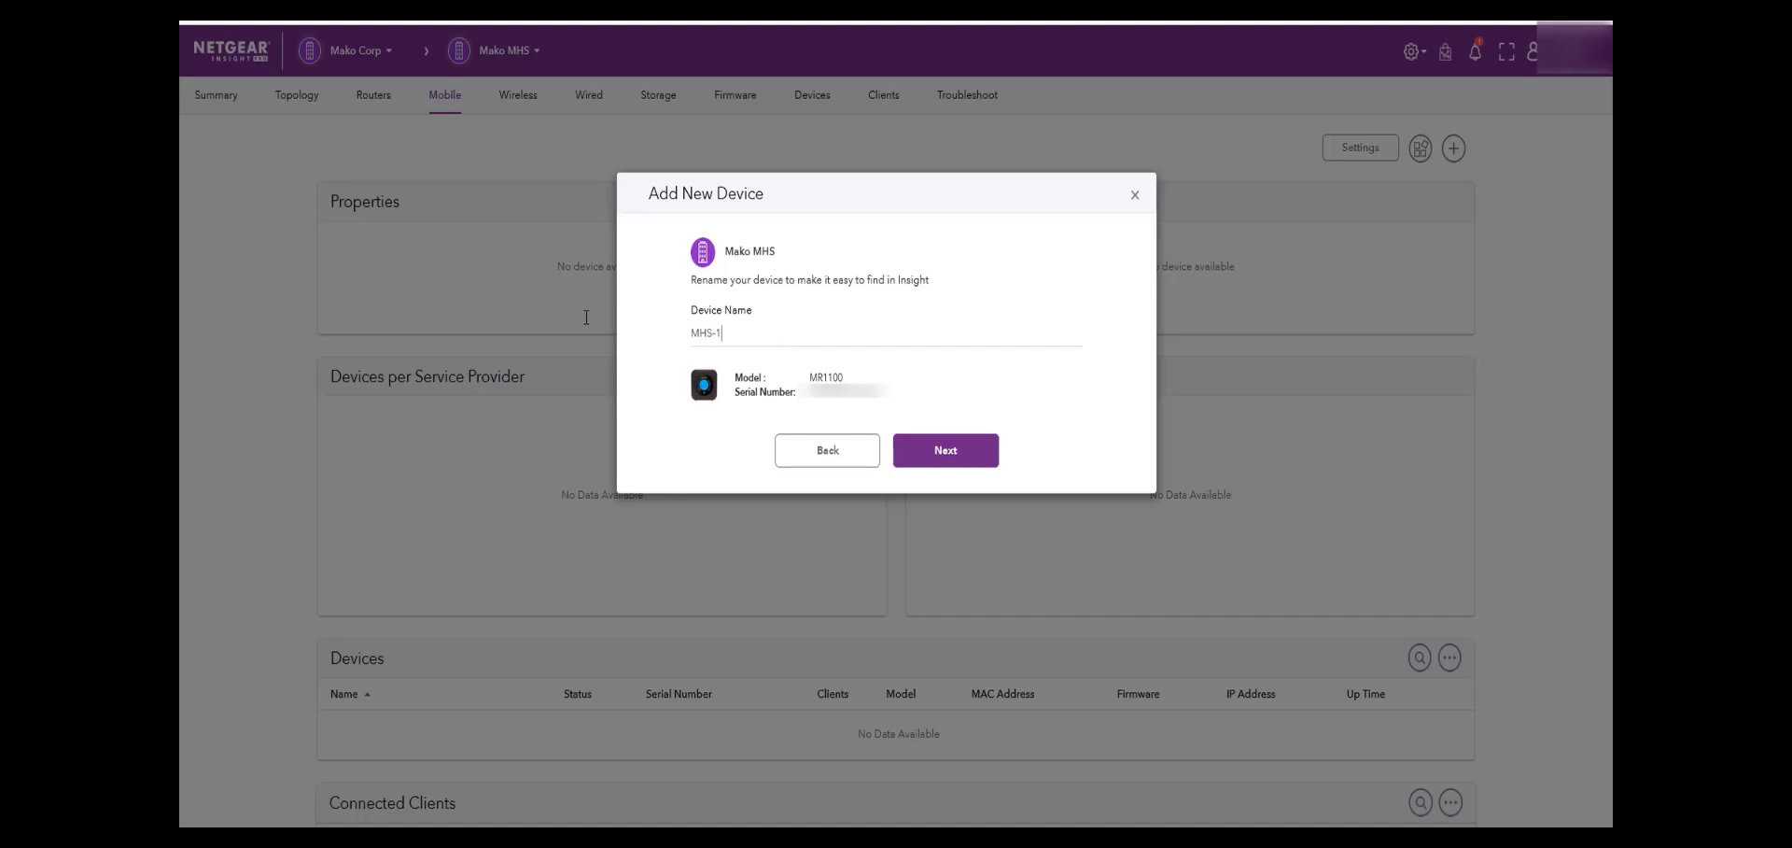
pyautogui.moveTo(944, 448)
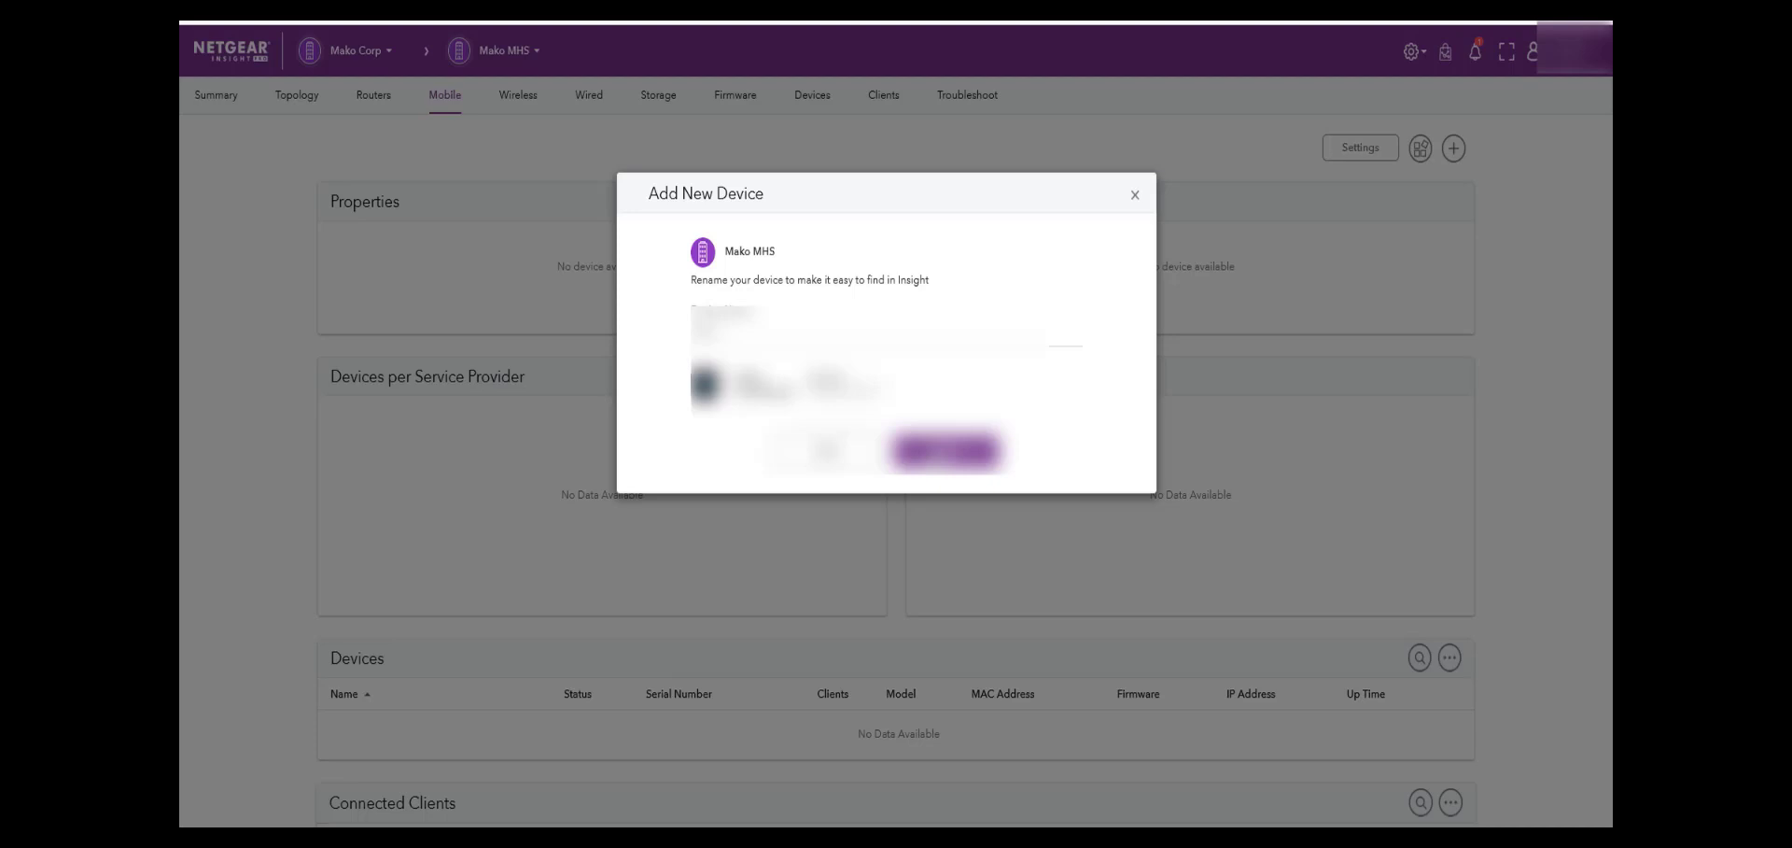
pyautogui.click(943, 450)
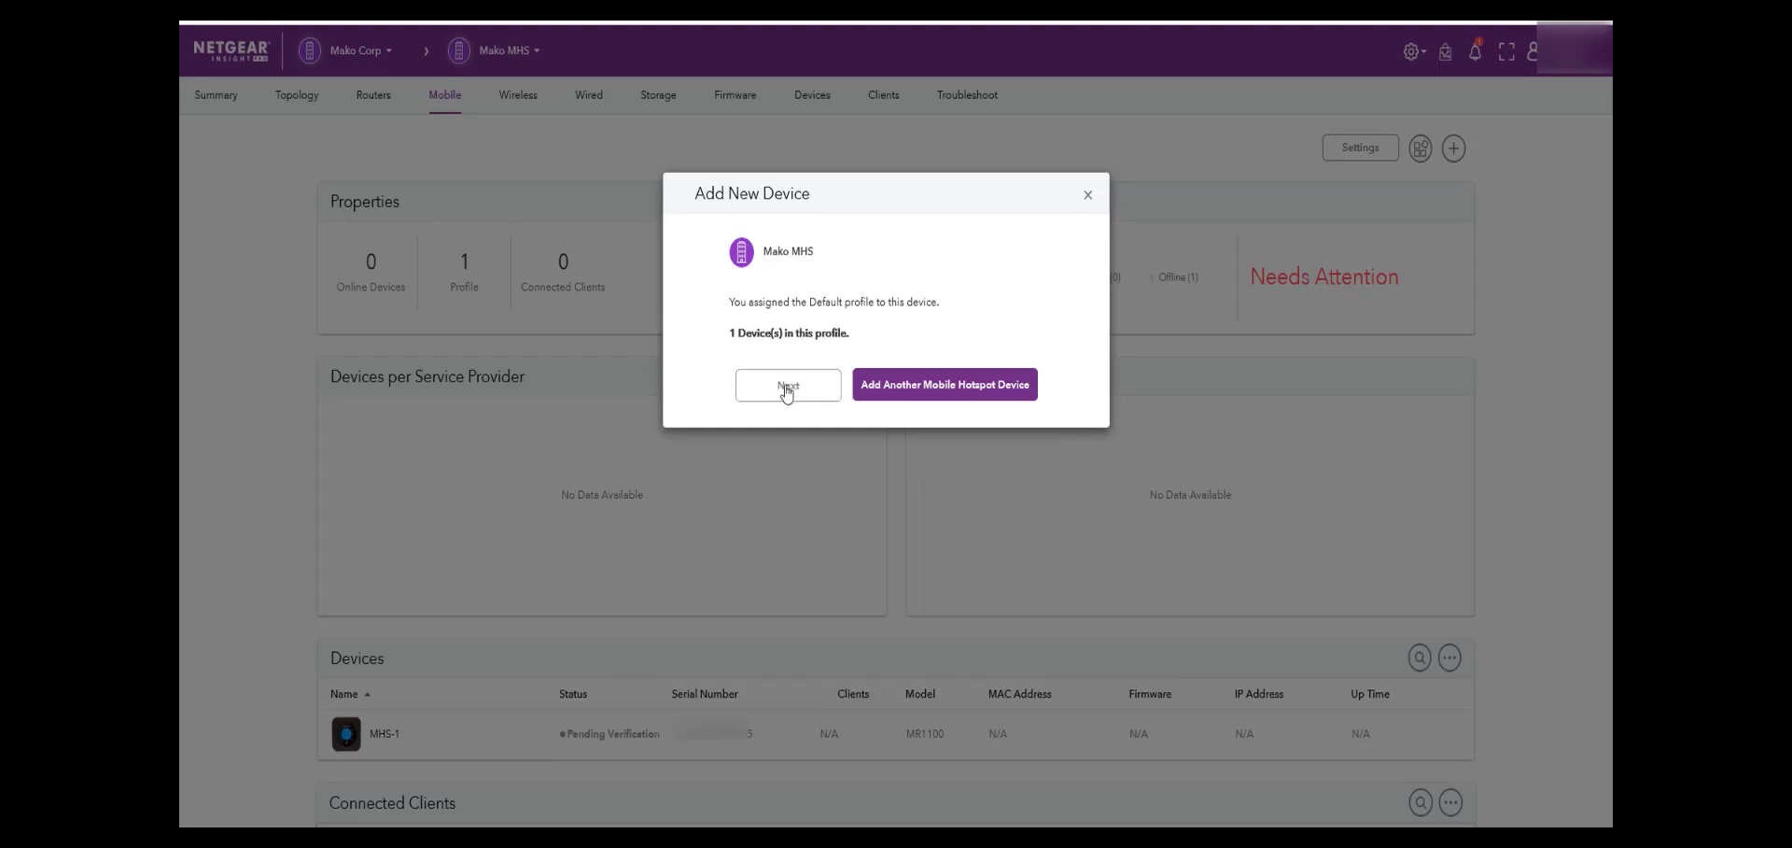
pyautogui.click(788, 385)
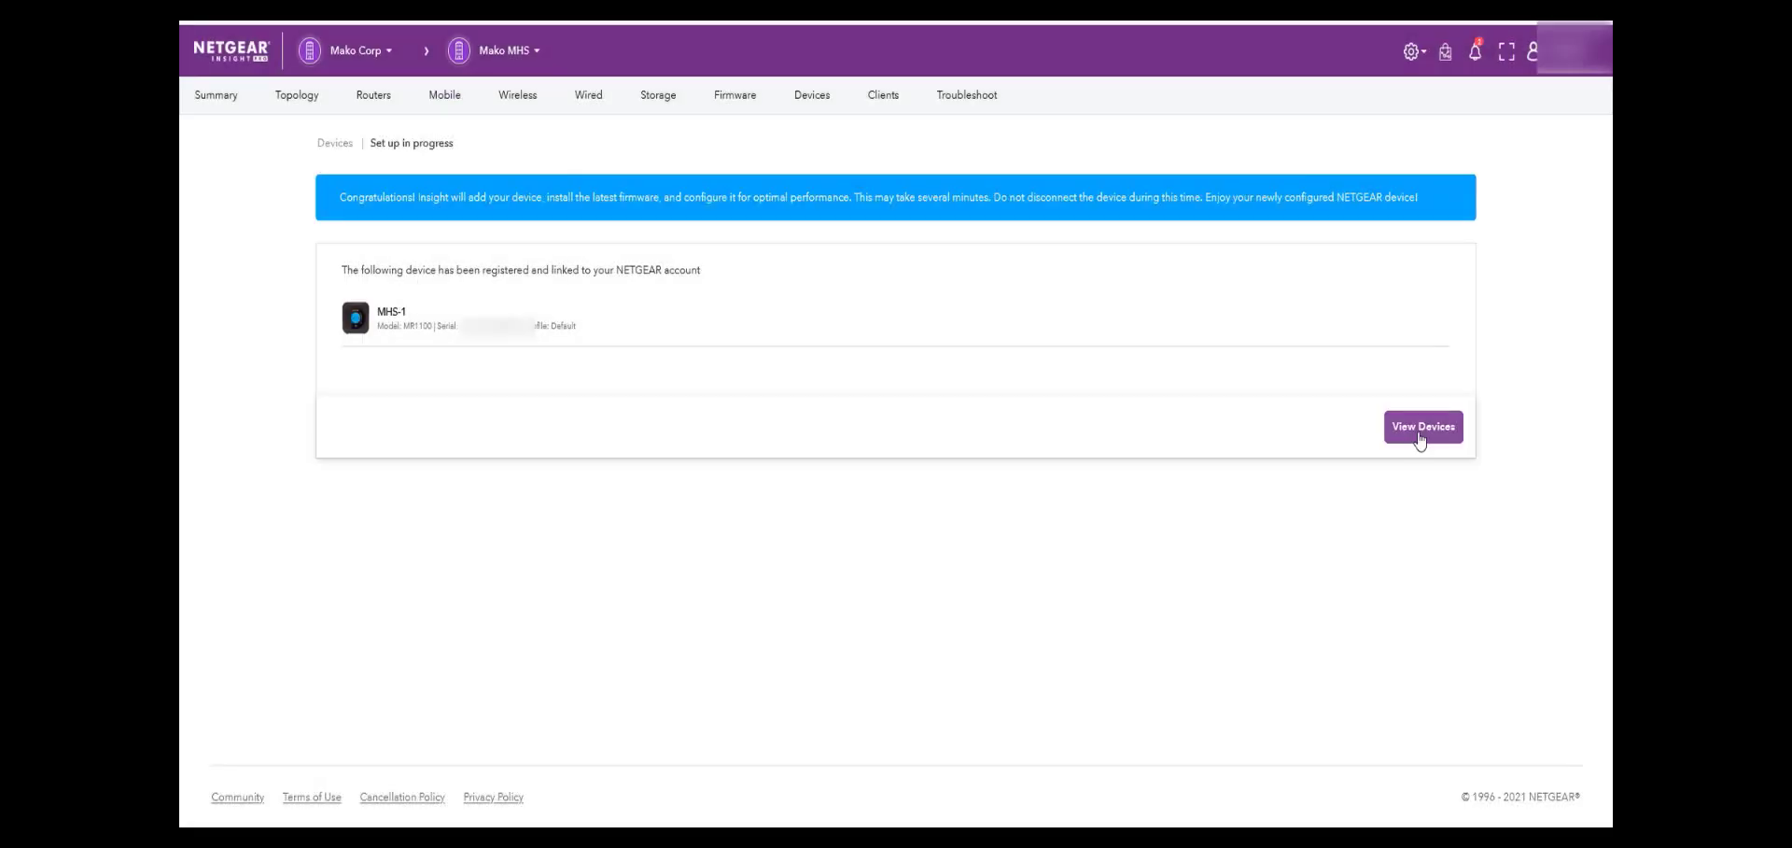
# View the device list, where MHS-1 shows as Connected
pyautogui.click(1423, 426)
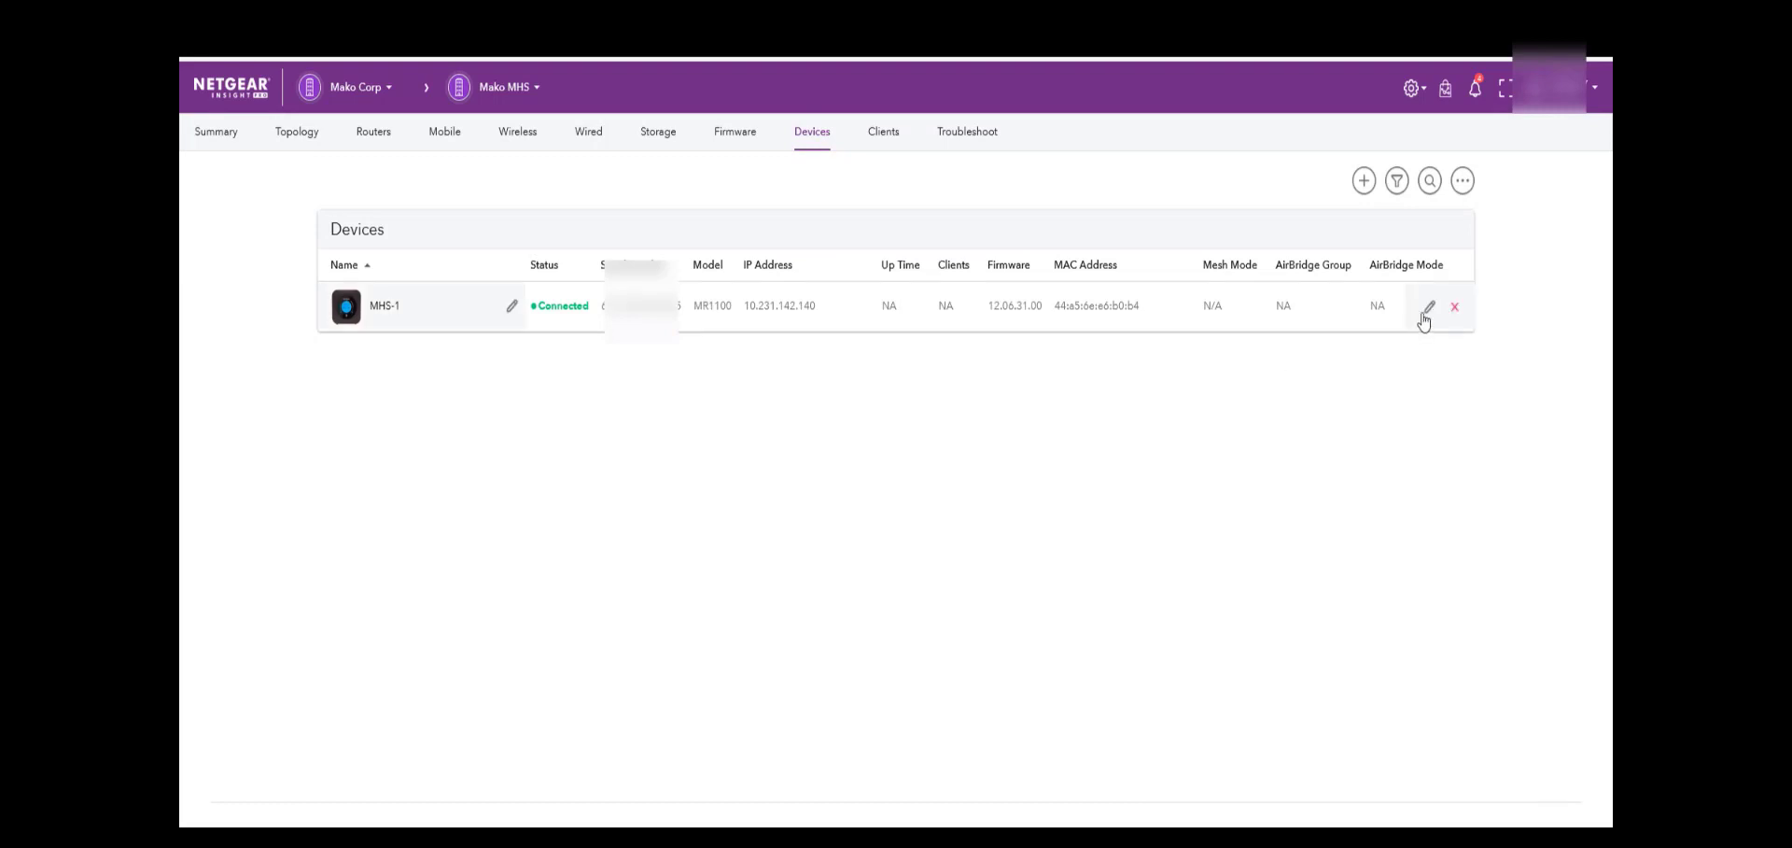
# Show MHS-1's overview with its IP address, model MR1100, SIM status and battery level
pyautogui.click(1426, 306)
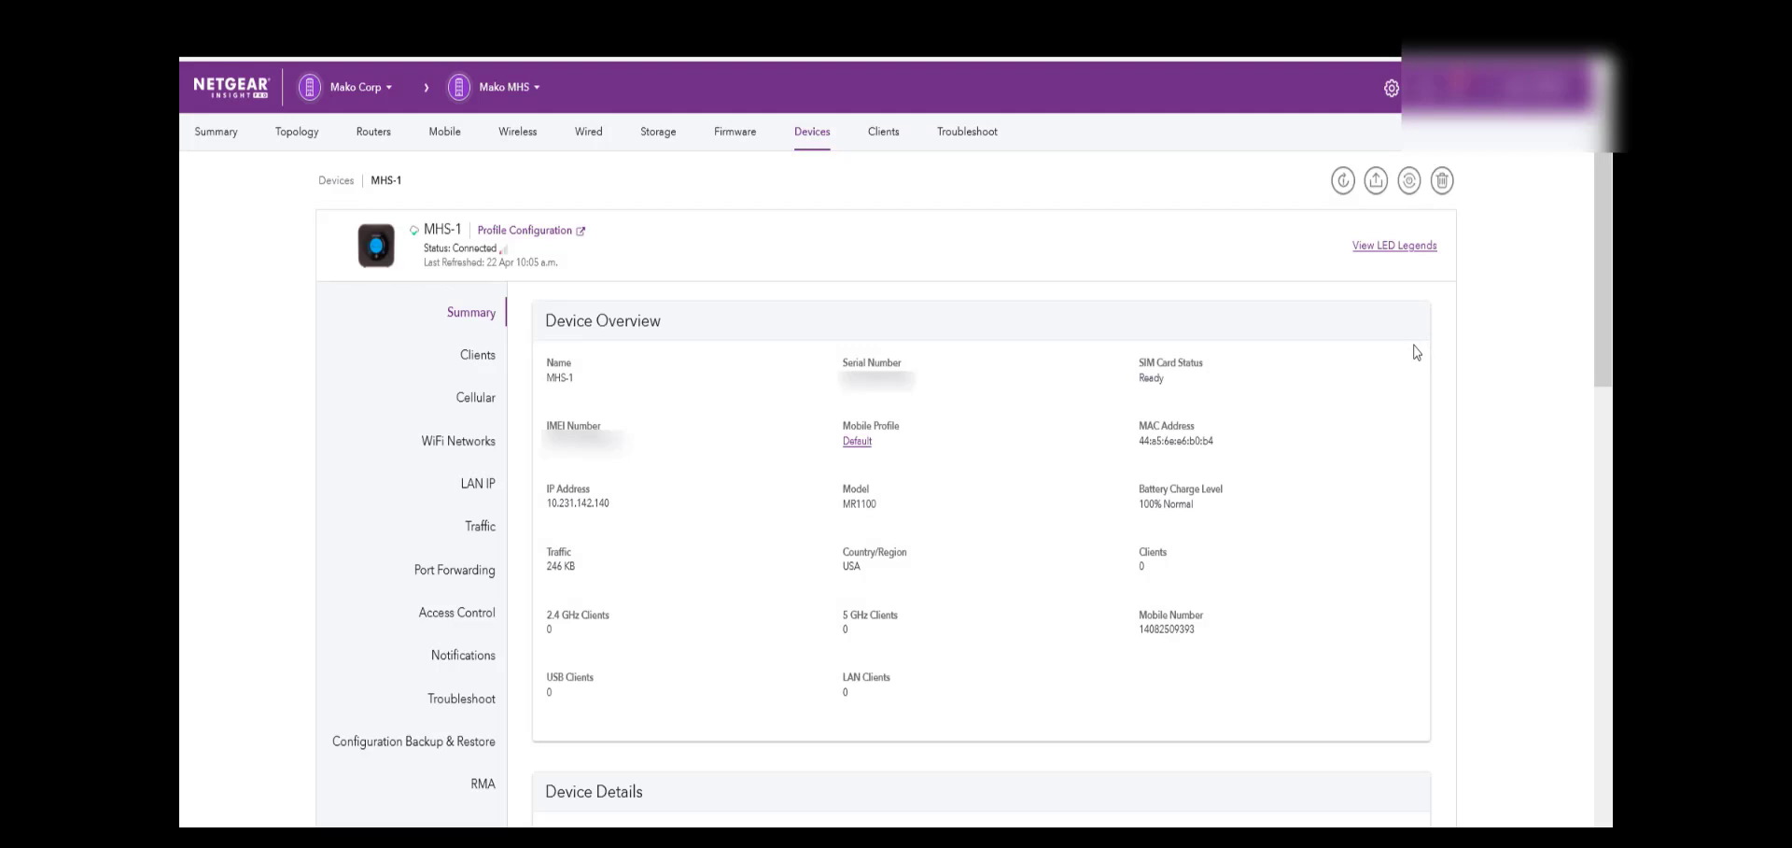
pyautogui.scroll(-3)
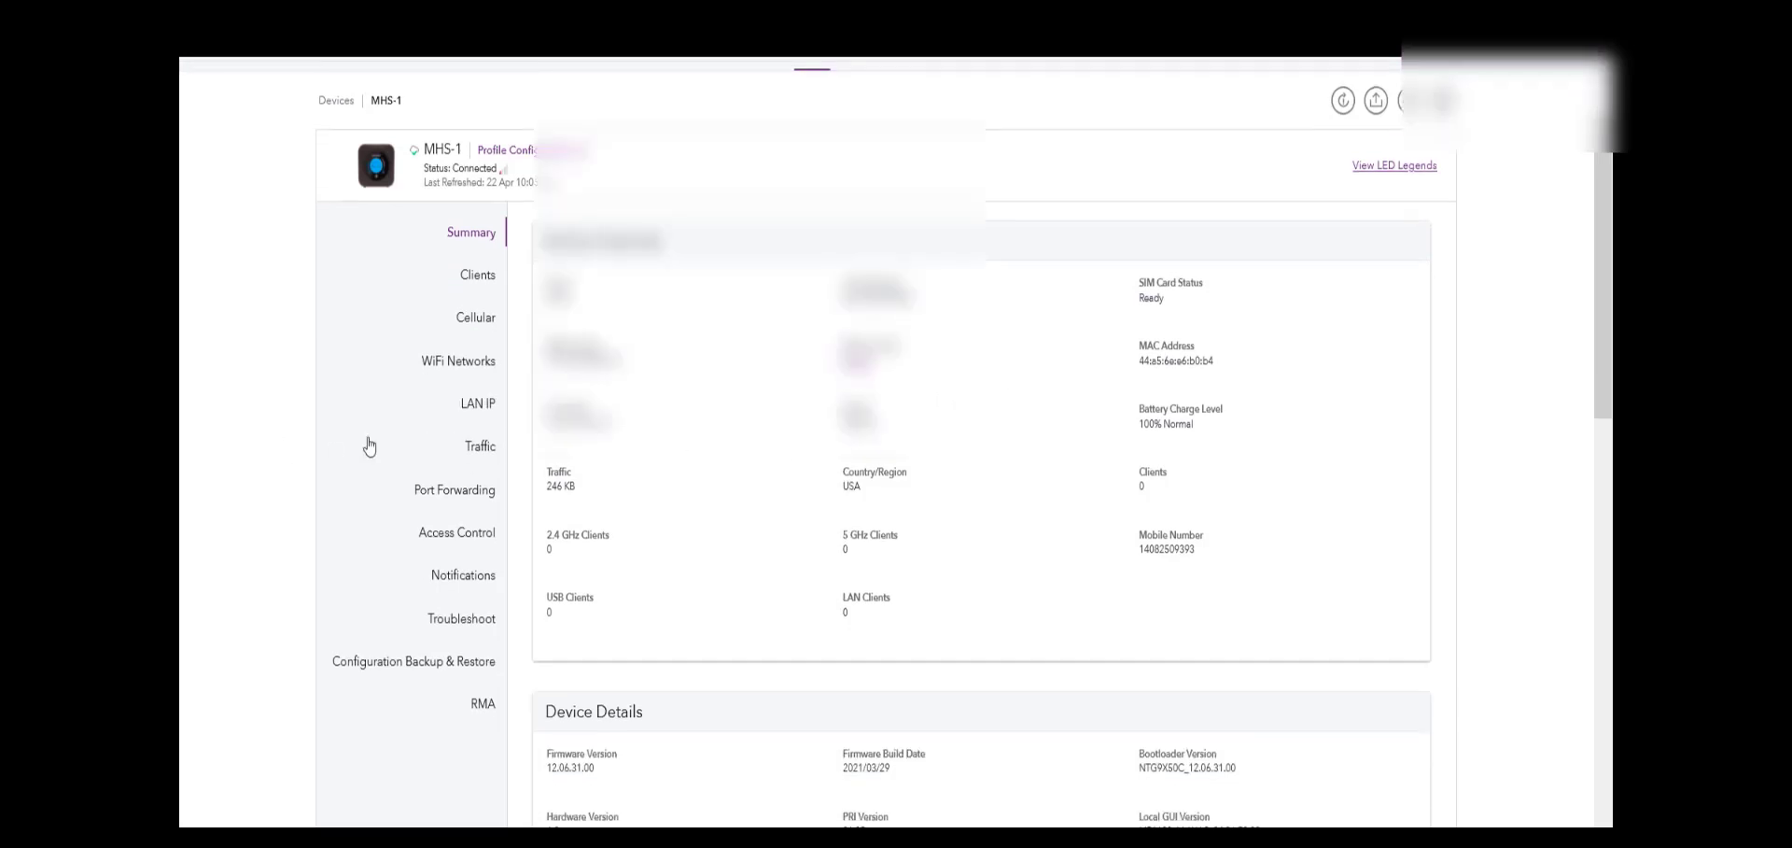